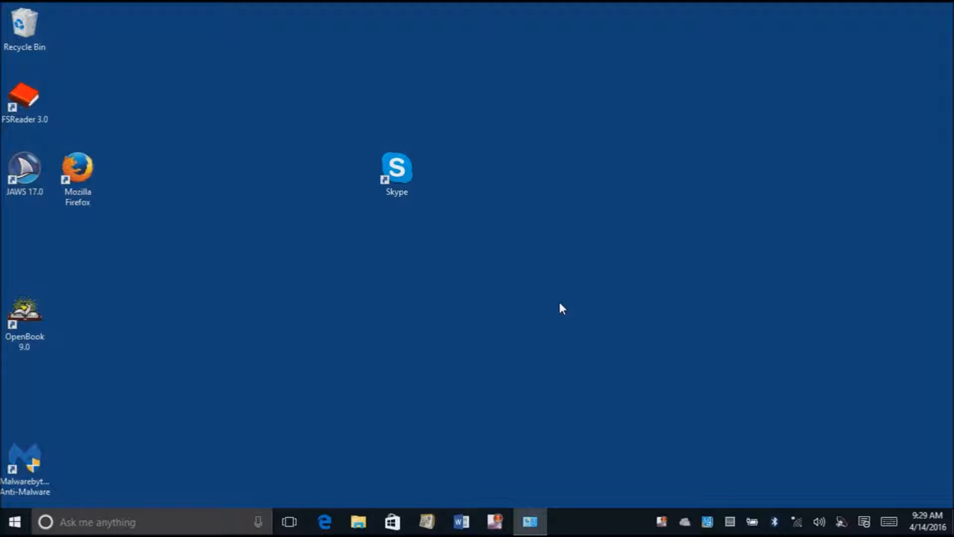
- Bring up the desktop's right-click shortcut menu on an empty area
{"action": "right_click", "coordinate": [561, 309]}
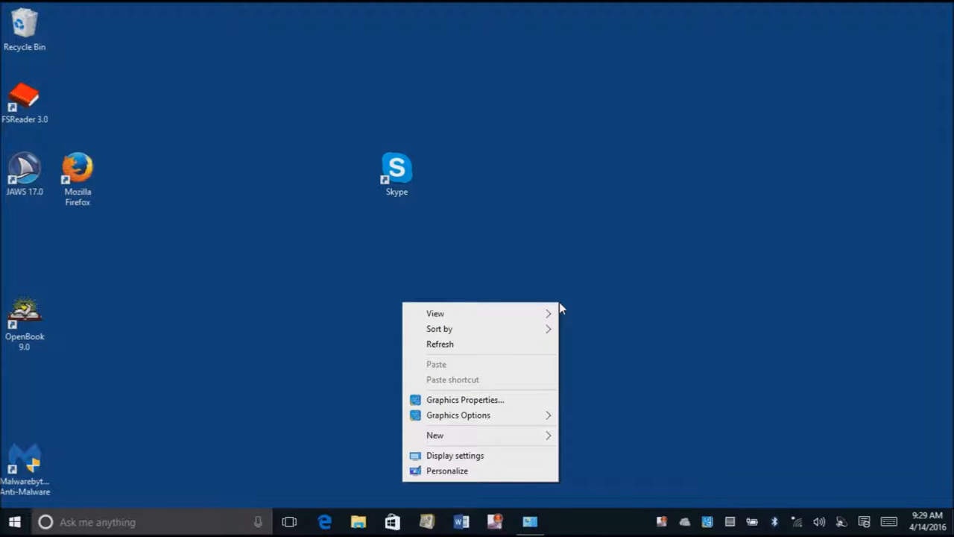
{"action": "mouse_move", "coordinate": [455, 436]}
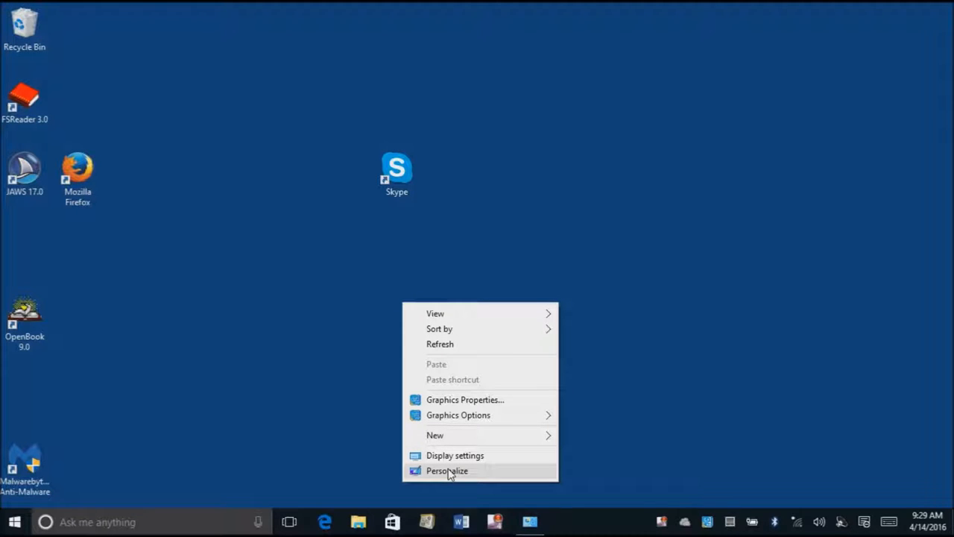
- Open Personalization from the desktop menu and keep the Background type as Picture
{"action": "left_click", "coordinate": [447, 471]}
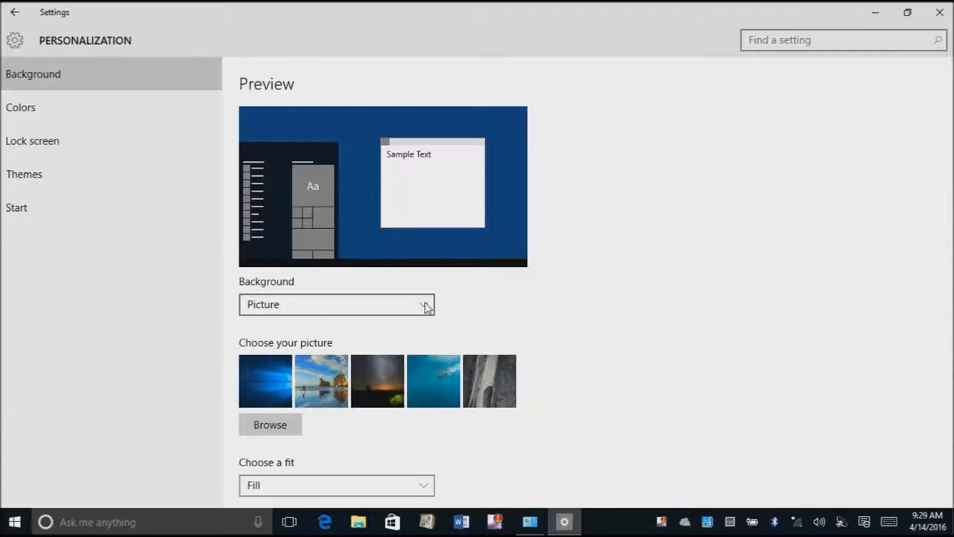
{"action": "left_click", "coordinate": [337, 304]}
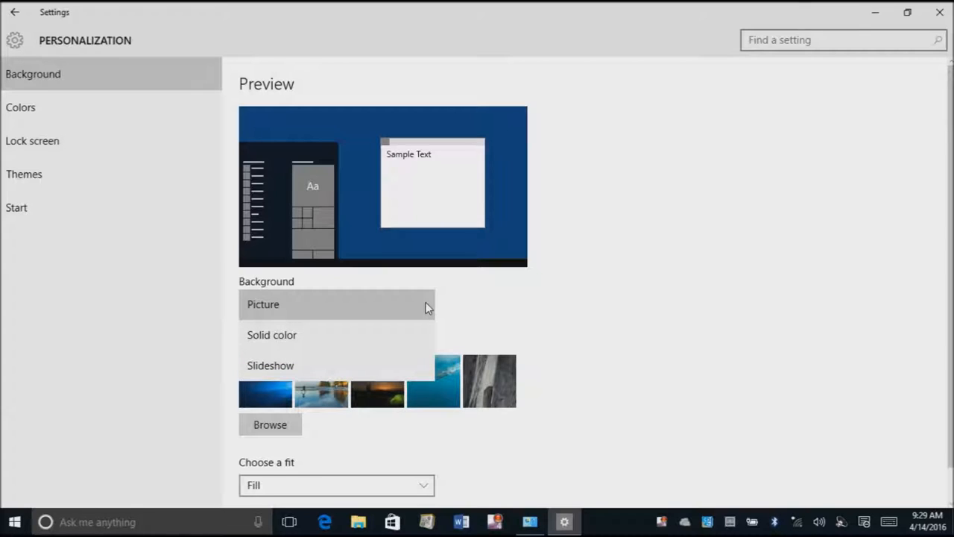
{"action": "mouse_move", "coordinate": [403, 334]}
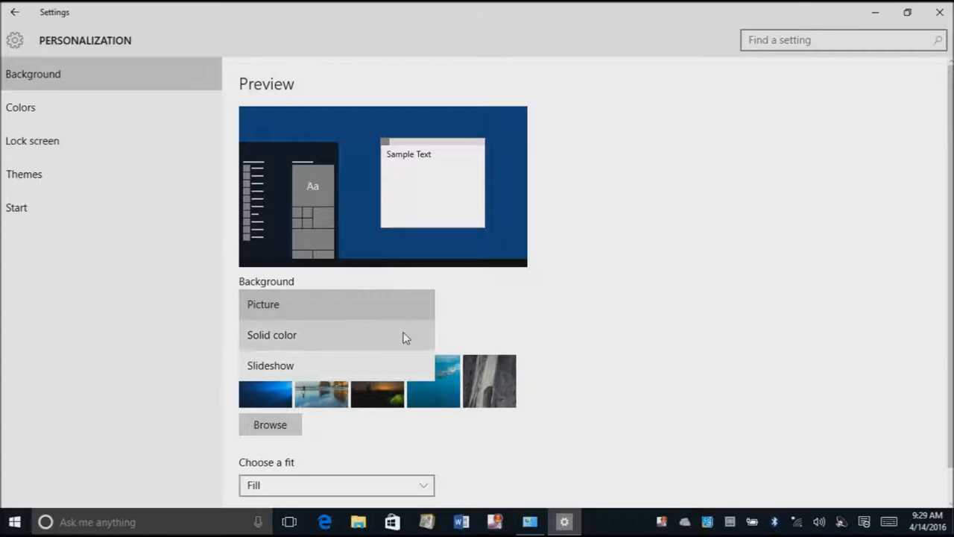
{"action": "left_click", "coordinate": [263, 304]}
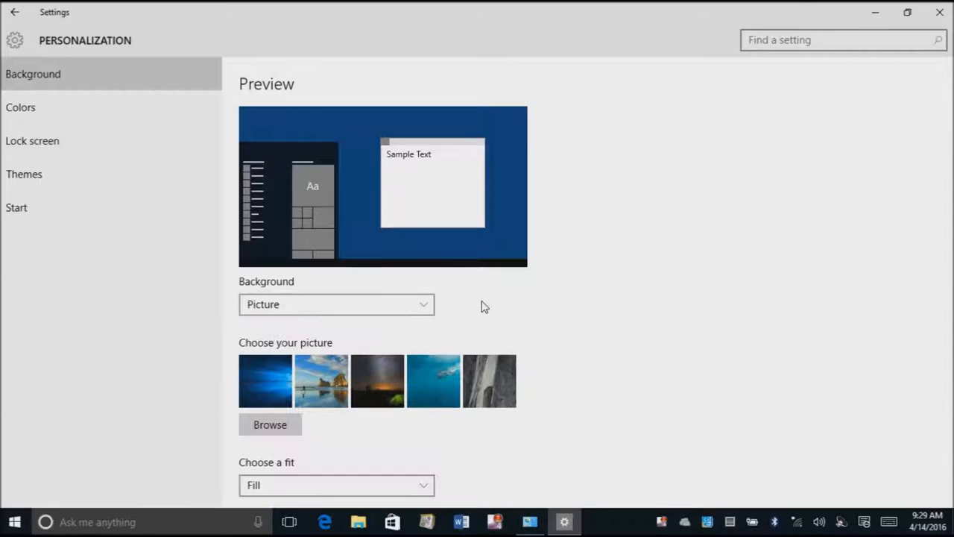
{"action": "mouse_move", "coordinate": [379, 380]}
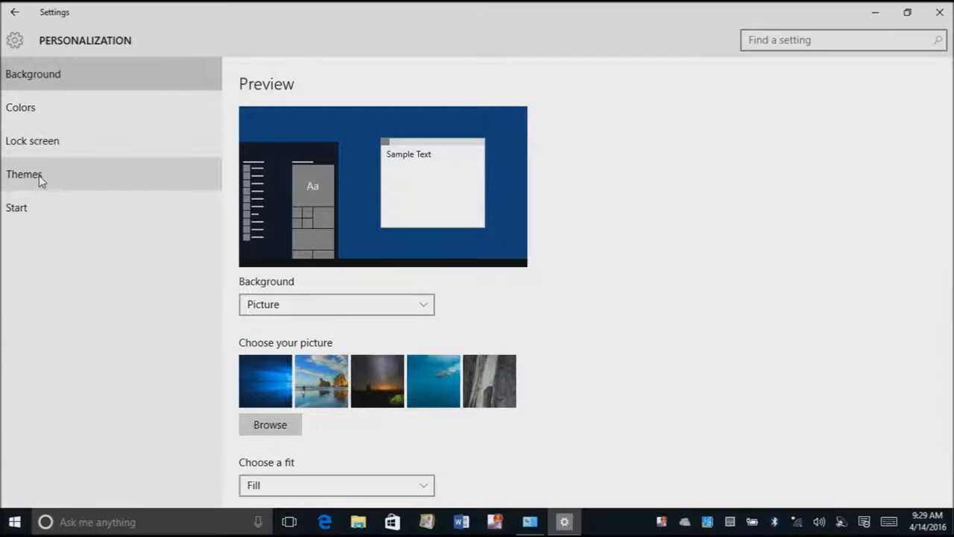
- Go to Themes and open the Mouse pointer settings from Related Settings
{"action": "left_click", "coordinate": [24, 173]}
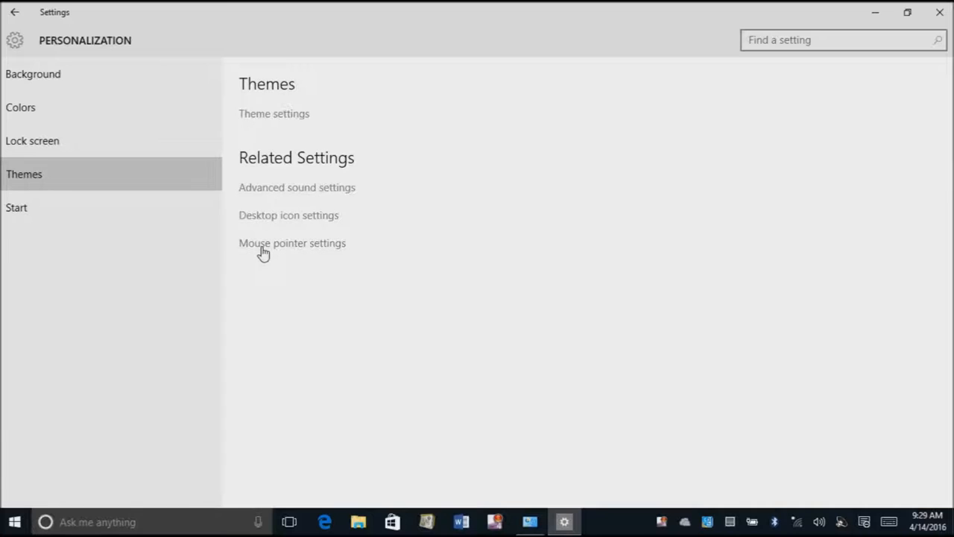
{"action": "mouse_move", "coordinate": [262, 247]}
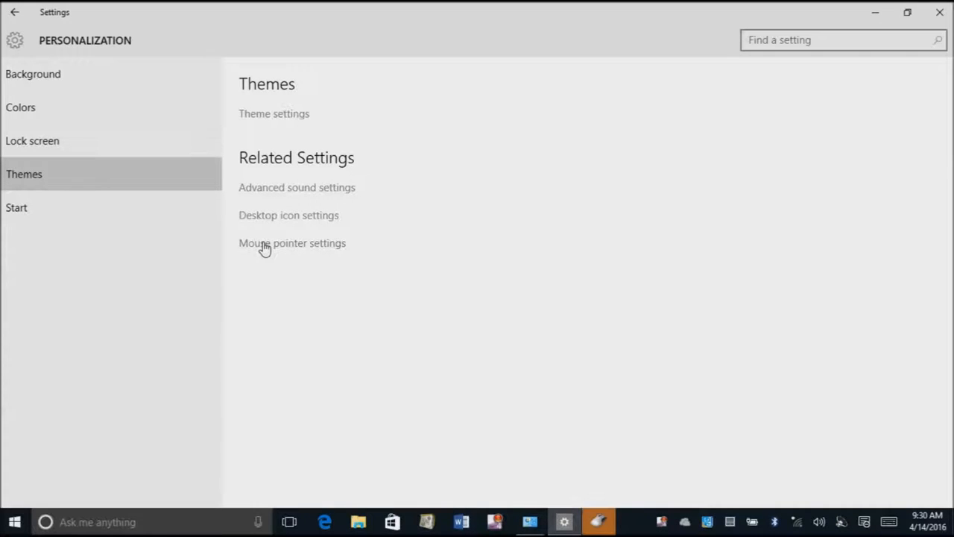
{"action": "key", "text": "alt+tab"}
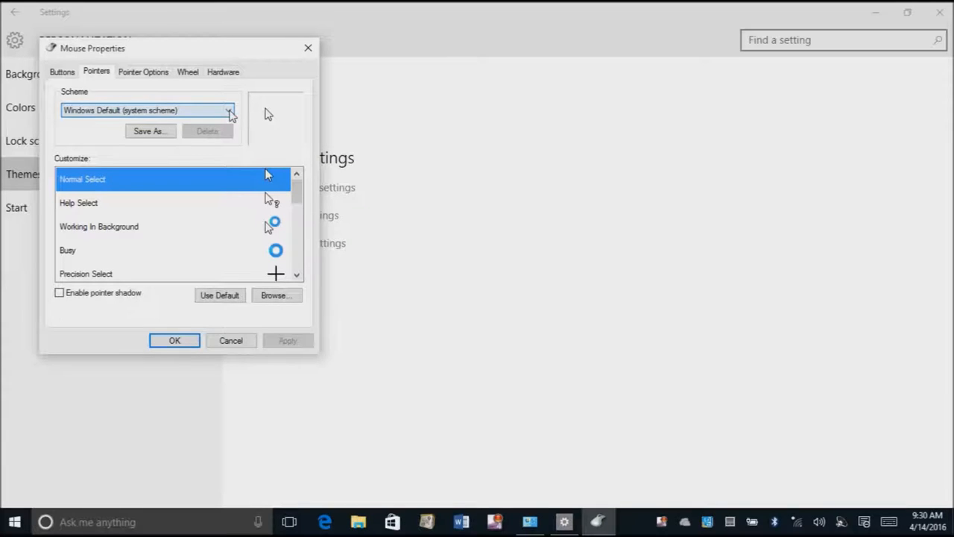
- Choose the Windows Inverted (extra large) pointer scheme after previewing others, and apply it
{"action": "left_click", "coordinate": [231, 111]}
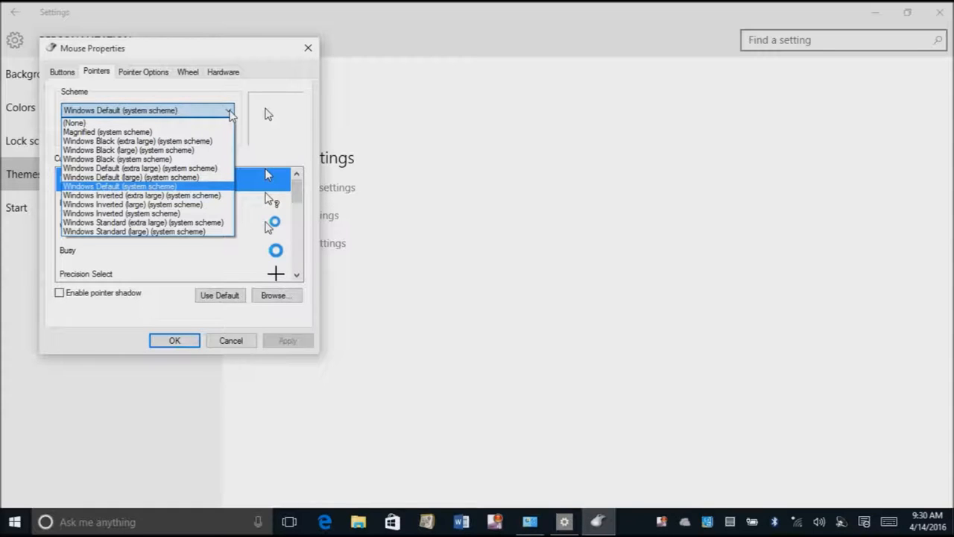
{"action": "left_click", "coordinate": [142, 194]}
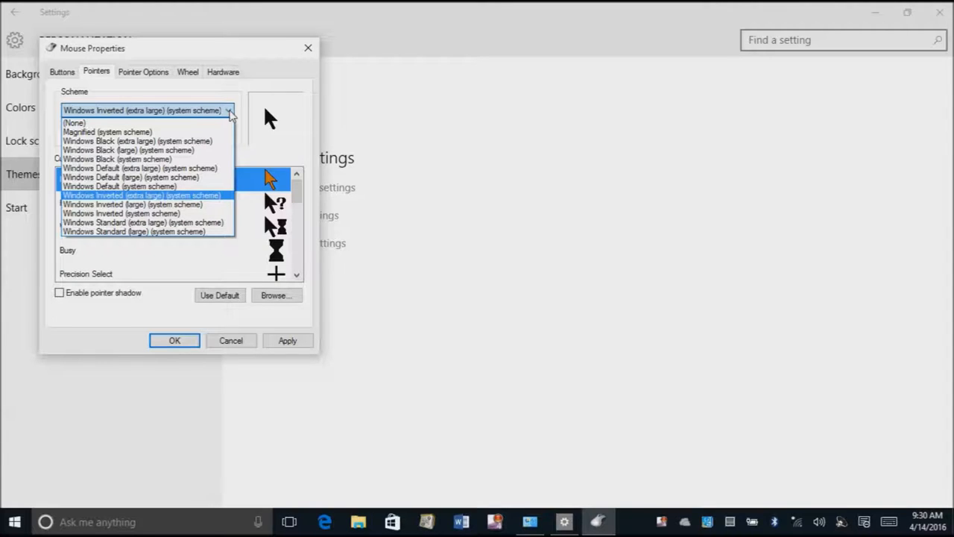
{"action": "left_click", "coordinate": [140, 167]}
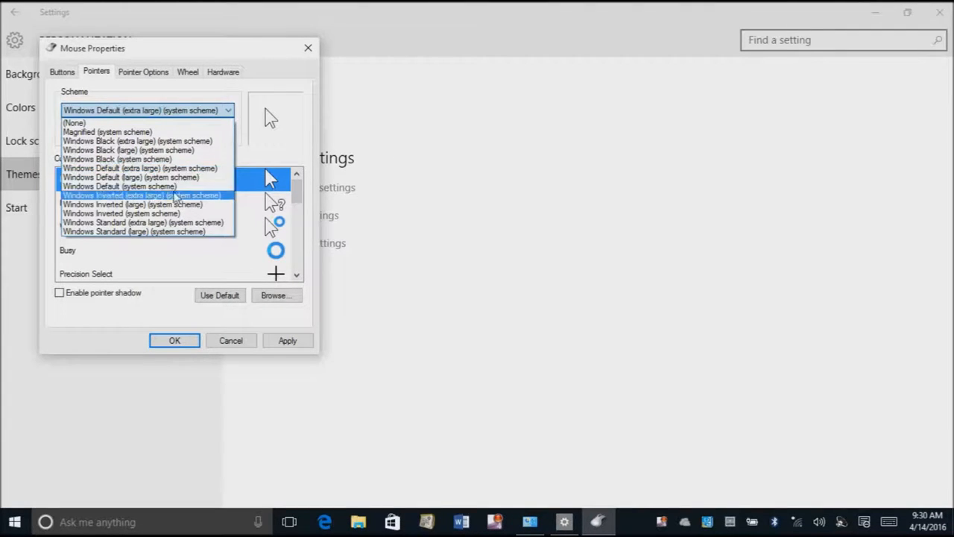
{"action": "left_click", "coordinate": [143, 194]}
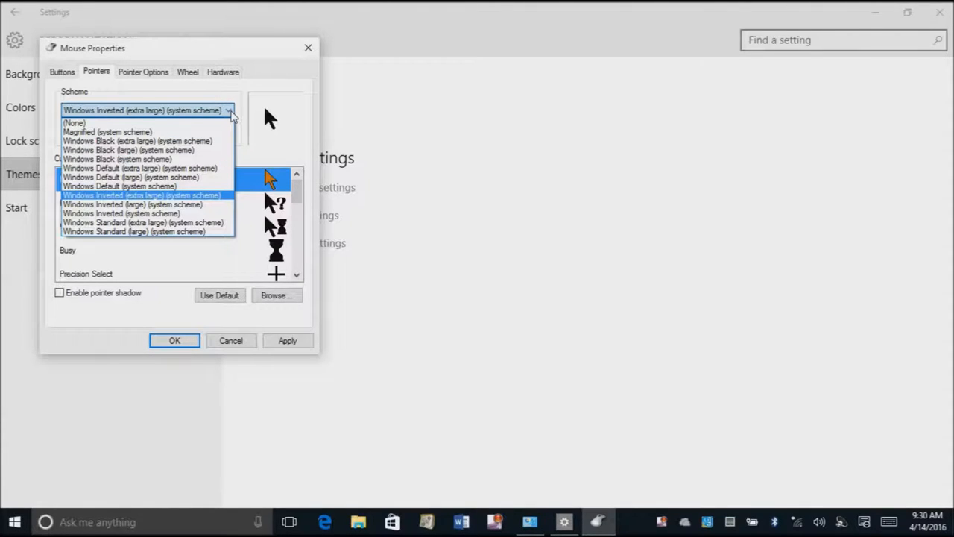
{"action": "left_click", "coordinate": [143, 222]}
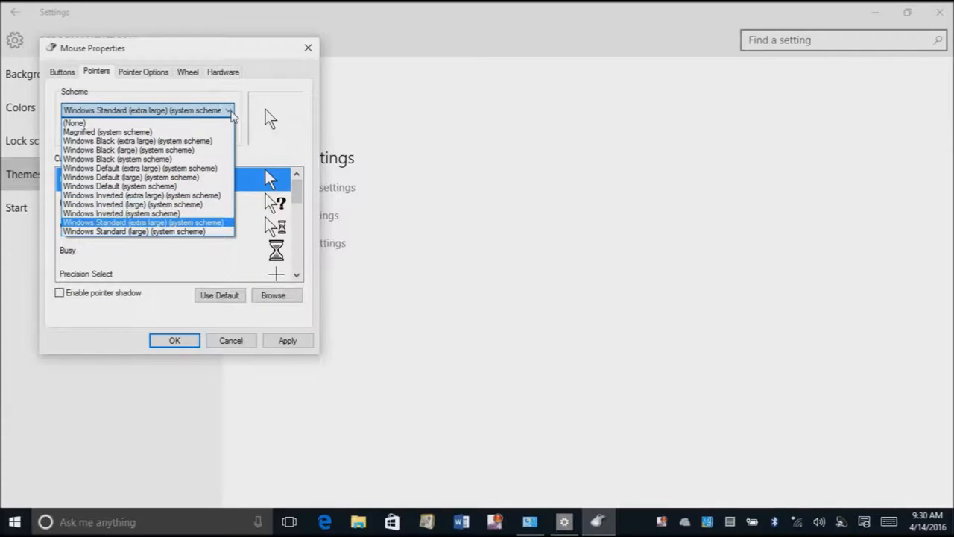
{"action": "left_click", "coordinate": [134, 232]}
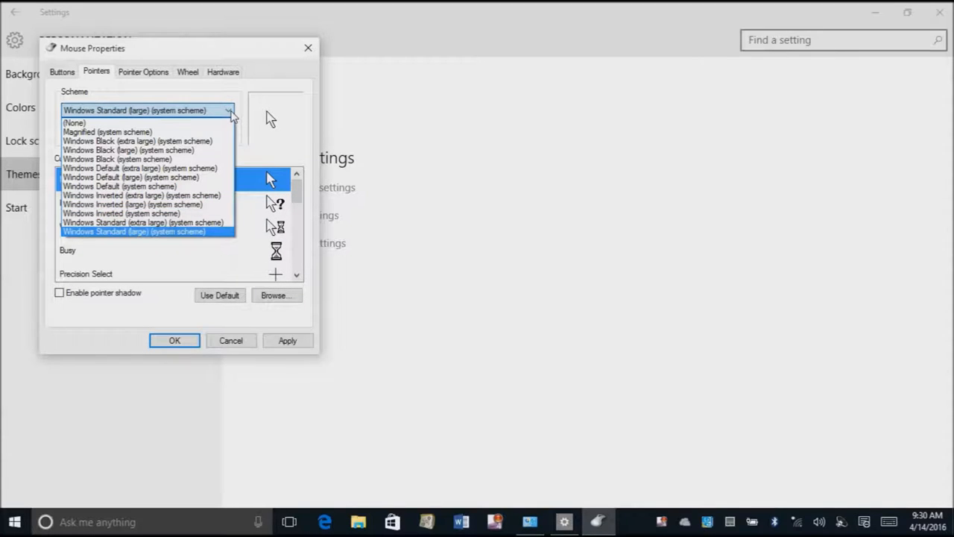
{"action": "left_click", "coordinate": [143, 222]}
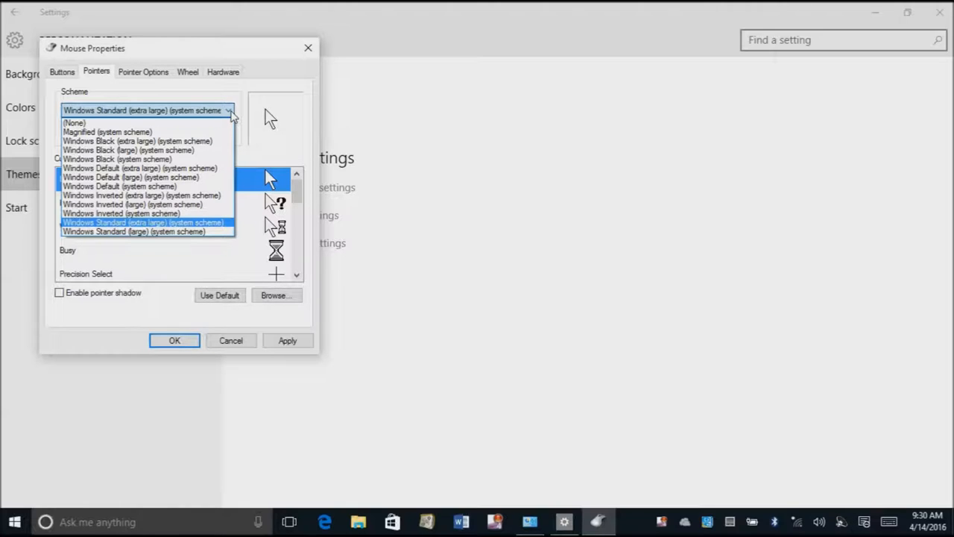
{"action": "left_click", "coordinate": [122, 212]}
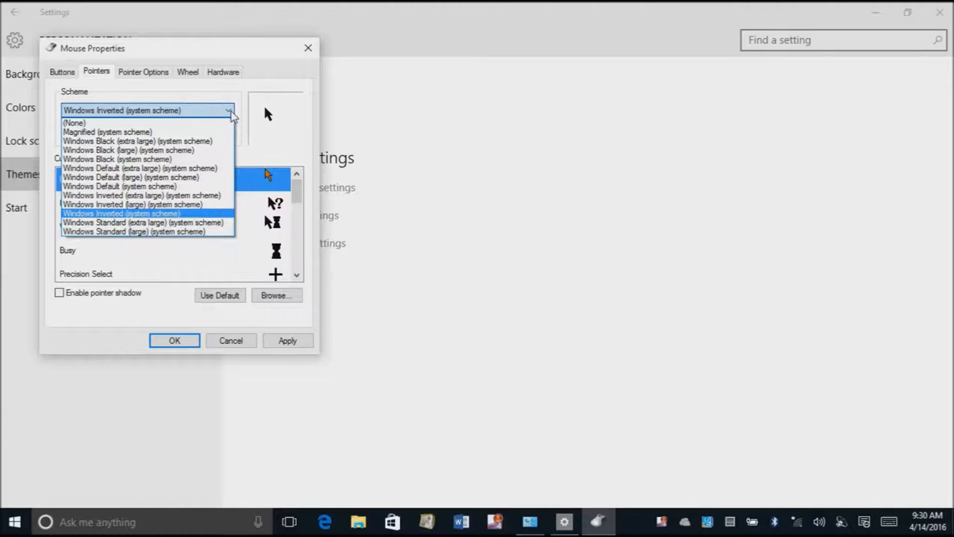
{"action": "left_click", "coordinate": [142, 194]}
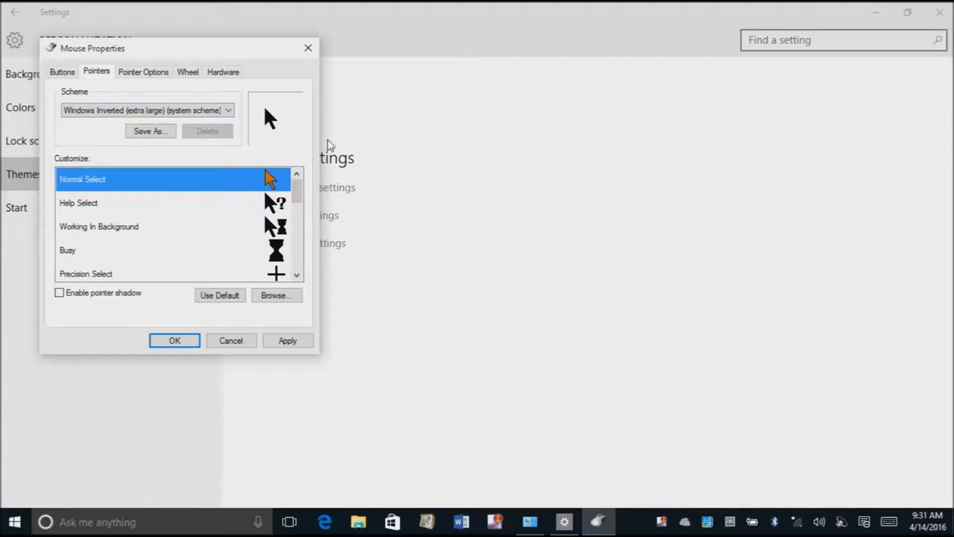
{"action": "mouse_move", "coordinate": [313, 337]}
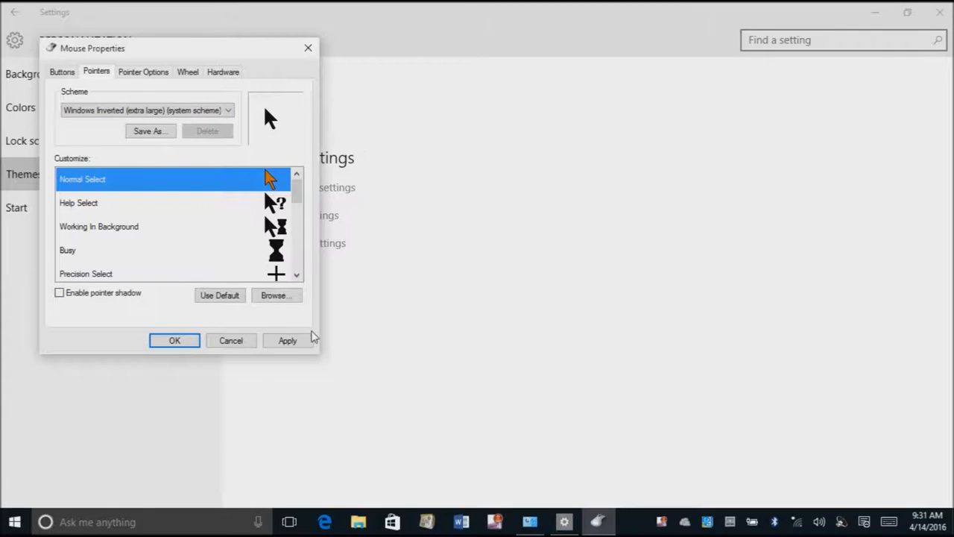
{"action": "left_click", "coordinate": [286, 340]}
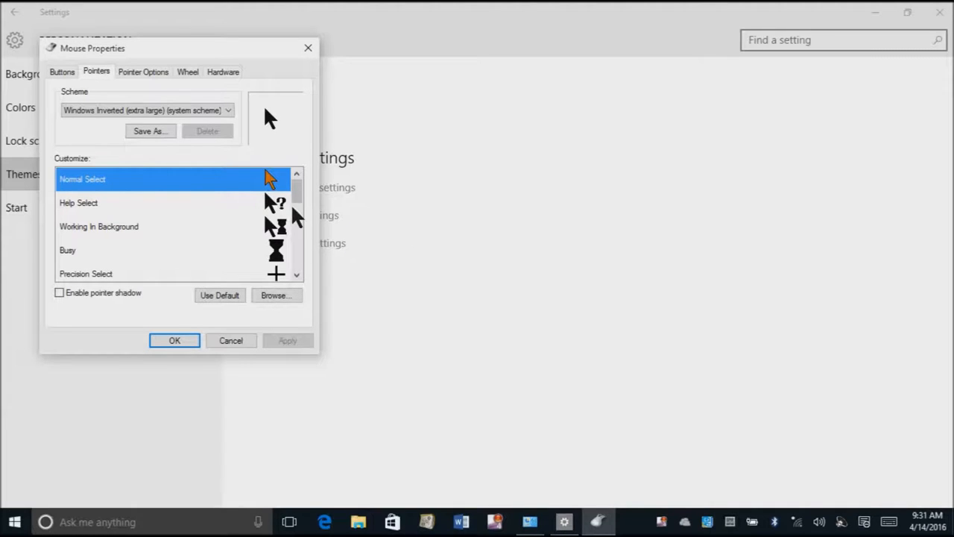
{"action": "mouse_move", "coordinate": [254, 182]}
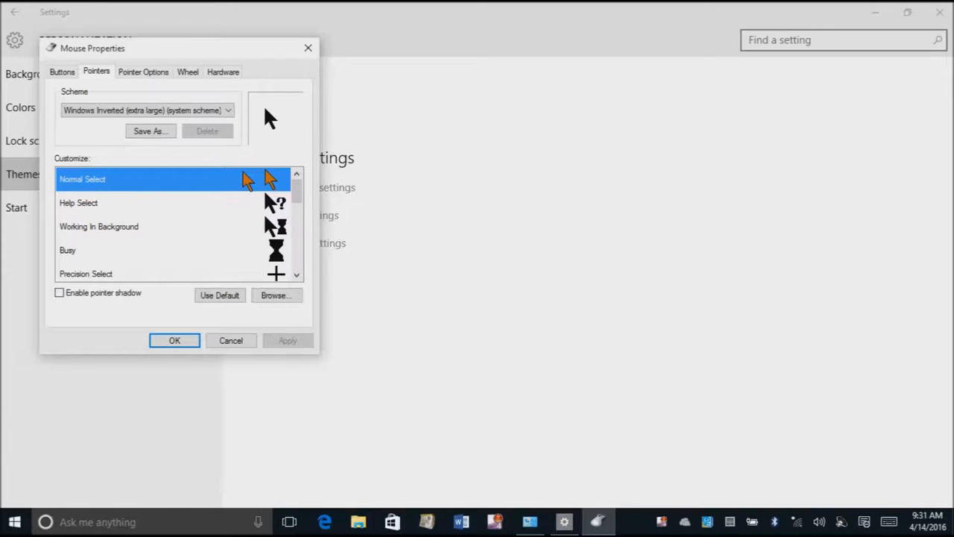
{"action": "mouse_move", "coordinate": [141, 77]}
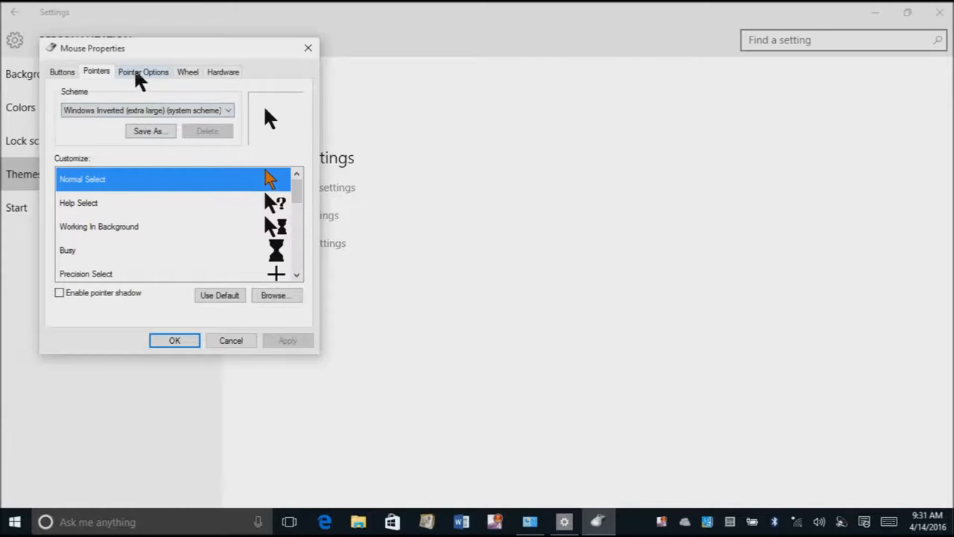
- Review the Pointer Options and confirm Mouse Properties with OK
{"action": "left_click", "coordinate": [143, 72]}
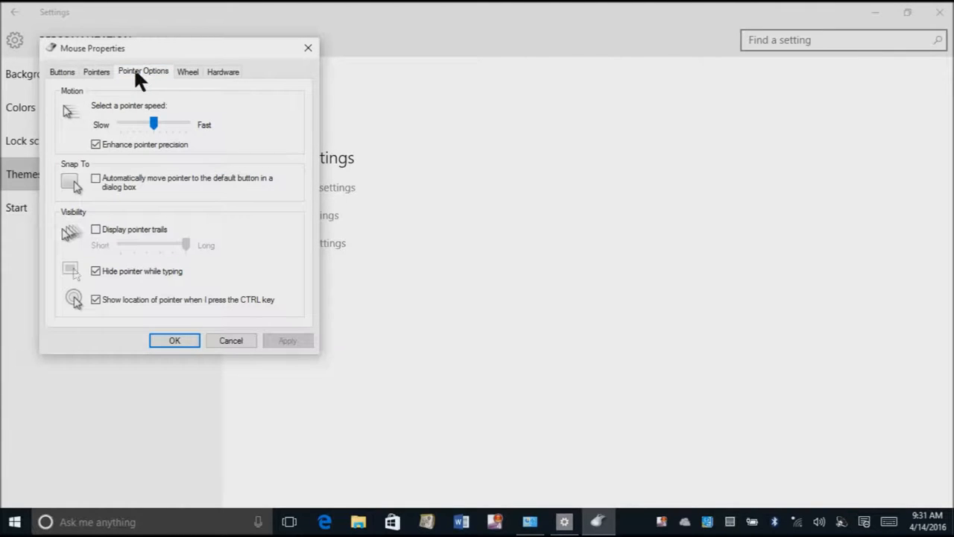
{"action": "mouse_move", "coordinate": [137, 182]}
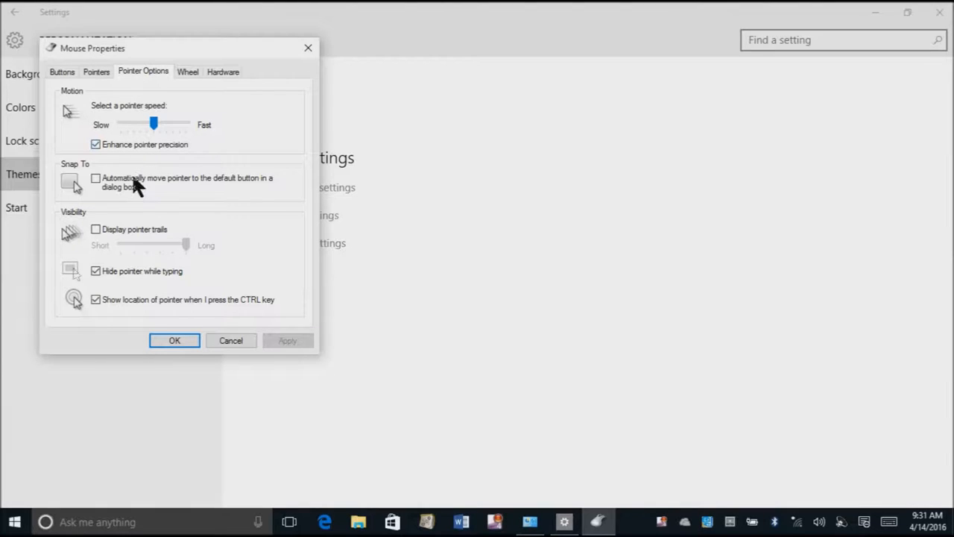
{"action": "mouse_move", "coordinate": [126, 191]}
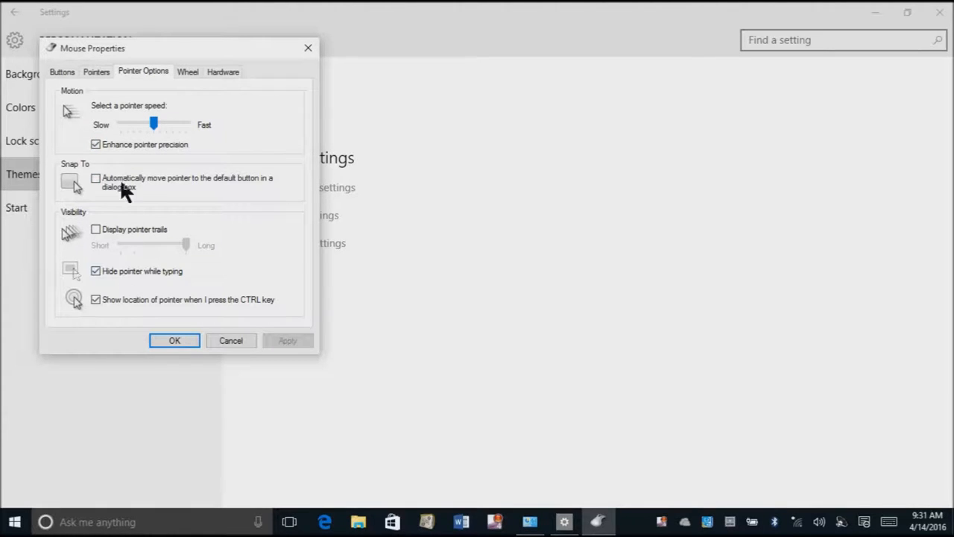
{"action": "mouse_move", "coordinate": [108, 316]}
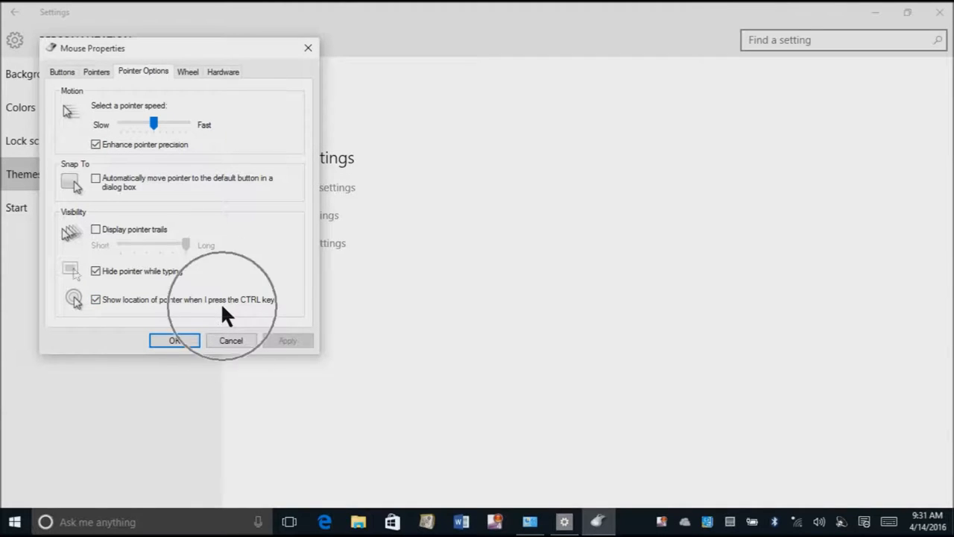
{"action": "mouse_move", "coordinate": [832, 292]}
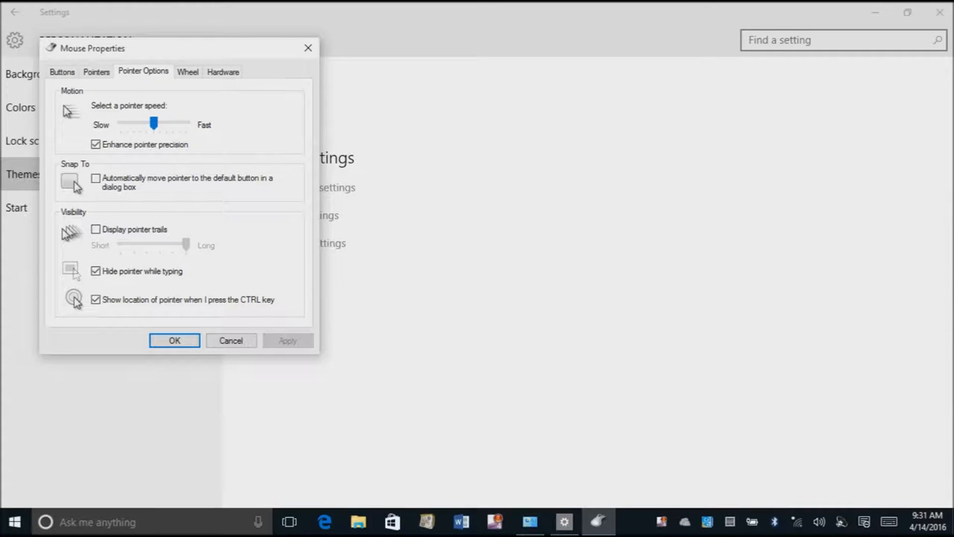
{"action": "mouse_move", "coordinate": [704, 256]}
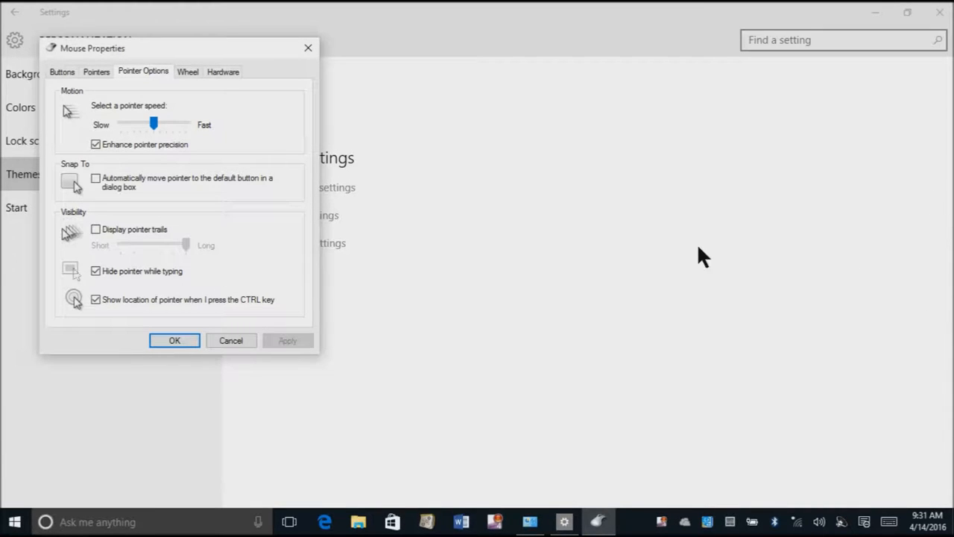
{"action": "mouse_move", "coordinate": [186, 306]}
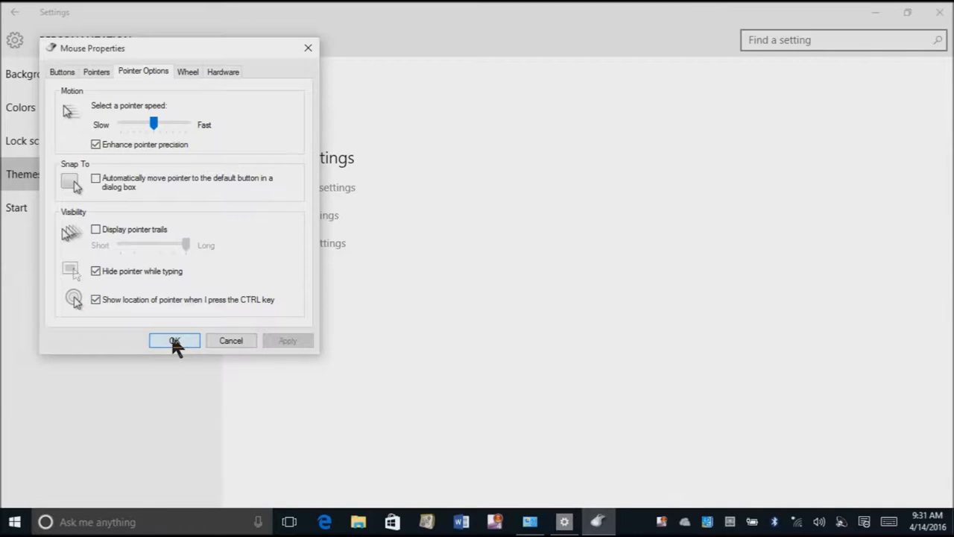
{"action": "left_click", "coordinate": [175, 340]}
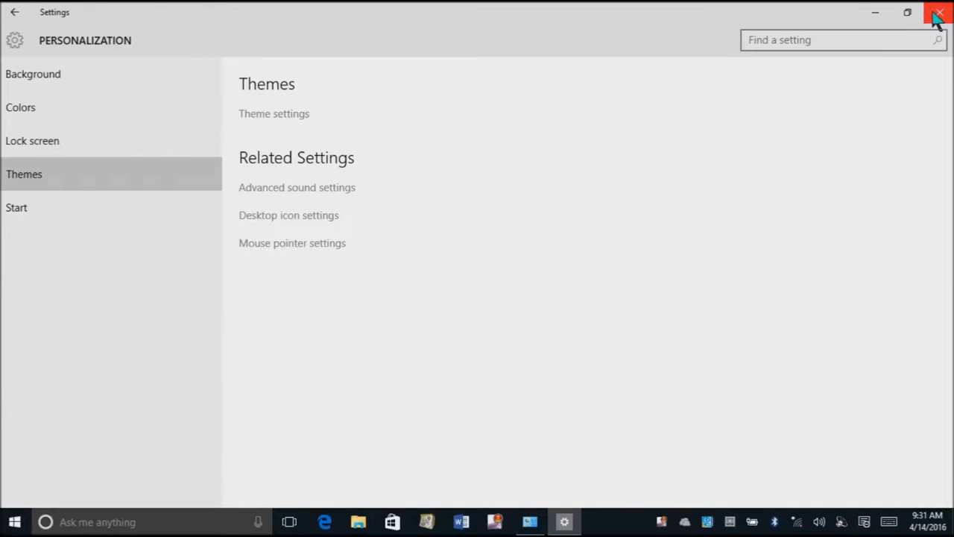
- Close Settings and search the taskbar for 'control'
{"action": "left_click", "coordinate": [939, 13]}
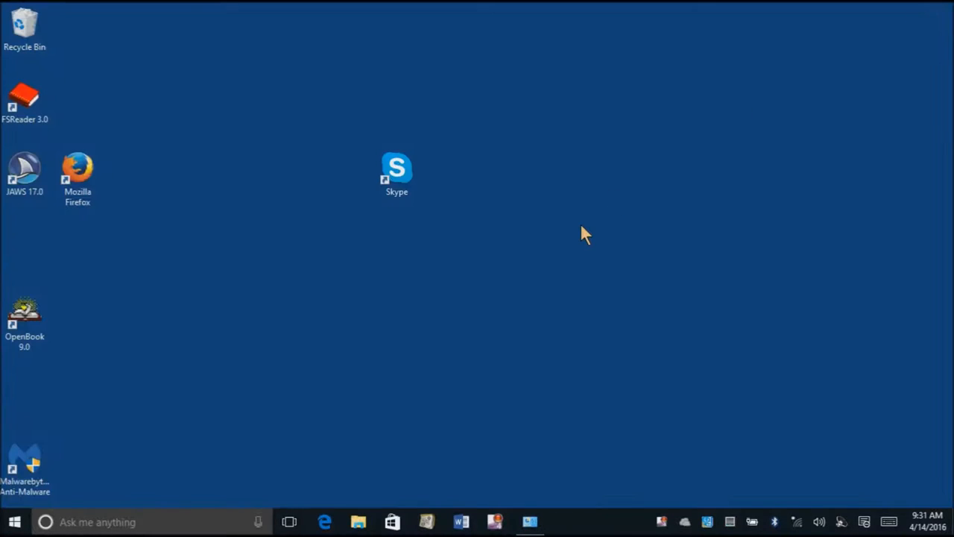
{"action": "mouse_move", "coordinate": [343, 261]}
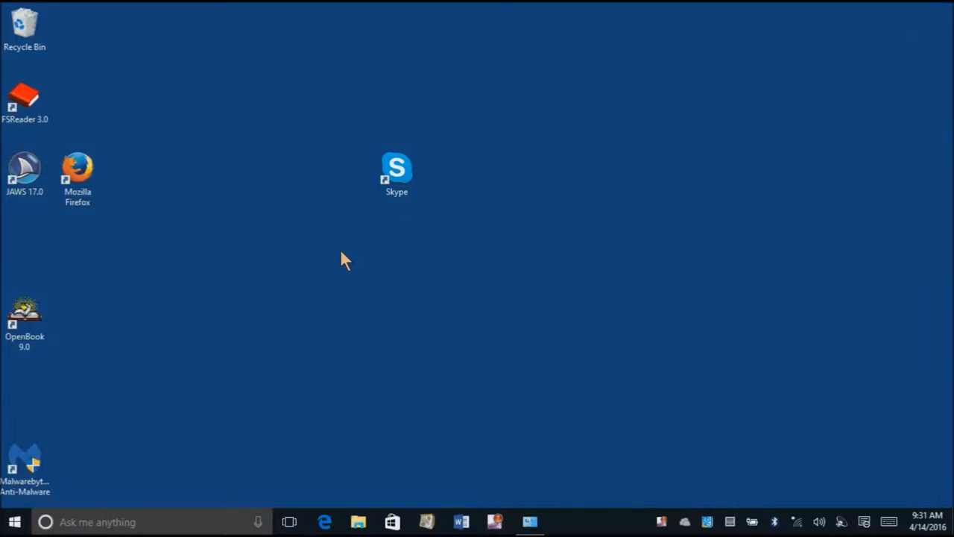
{"action": "left_click", "coordinate": [15, 522]}
{"action": "type", "text": "c"}
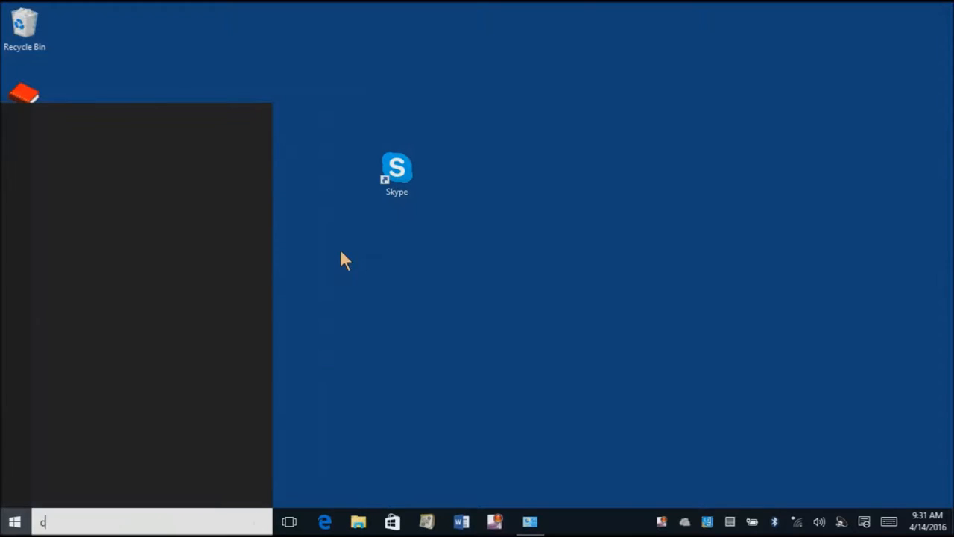
{"action": "type", "text": "ontrol"}
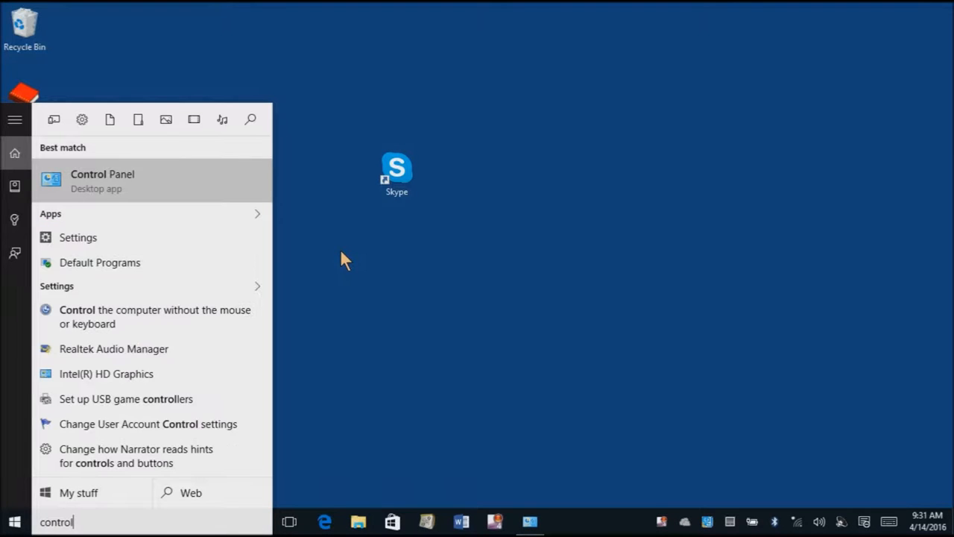
- Launch Control Panel from the search results in Category view
{"action": "left_click", "coordinate": [101, 180]}
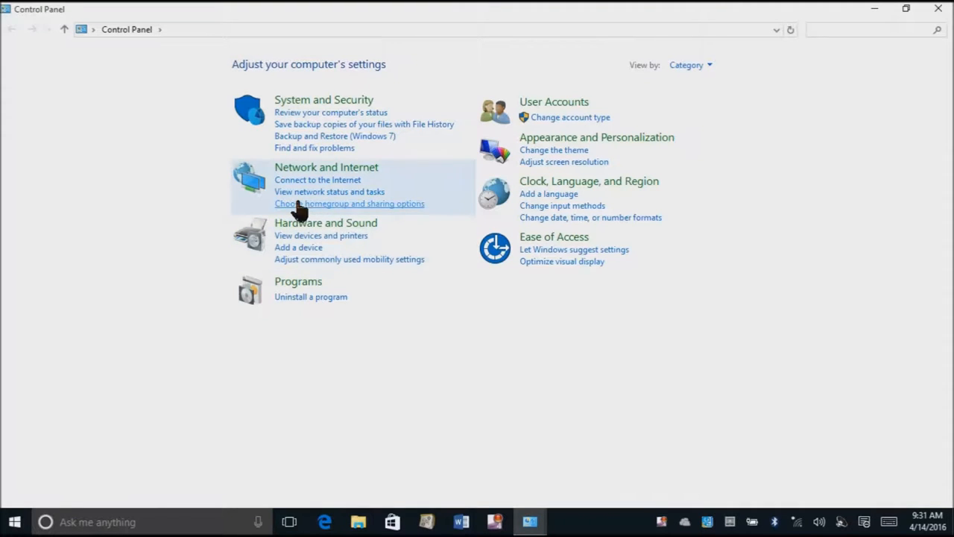
{"action": "mouse_move", "coordinate": [494, 192]}
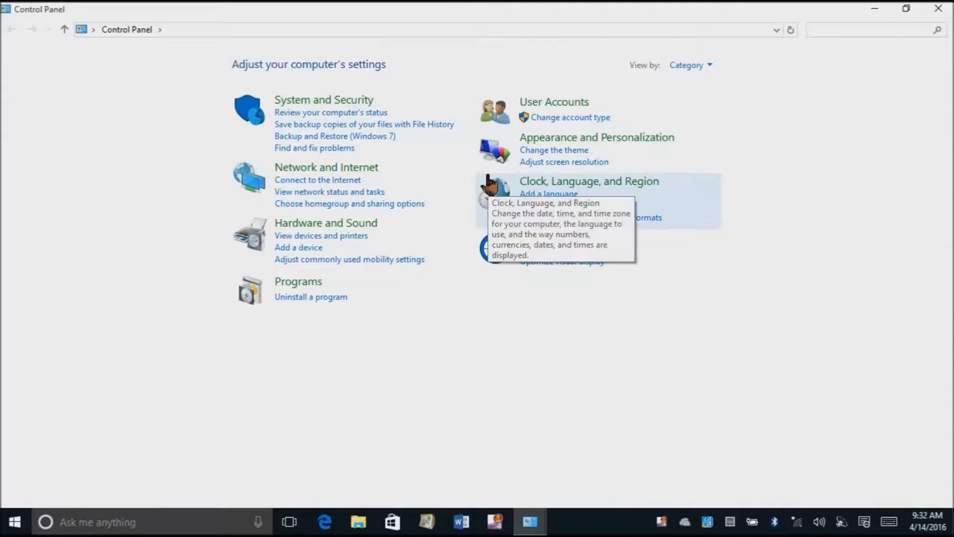
{"action": "mouse_move", "coordinate": [550, 166]}
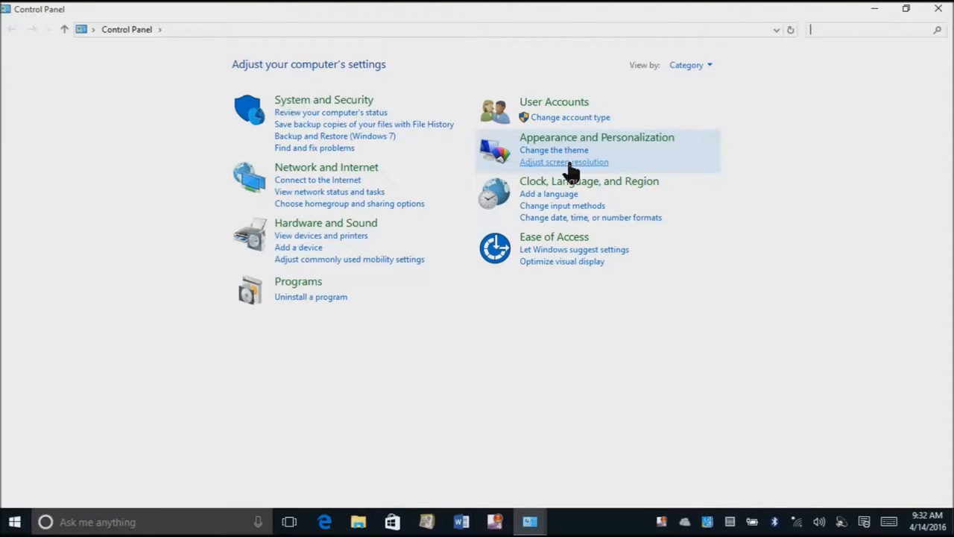
- Open Screen Resolution and review the resolution list, keeping 1368 × 768 (Recommended)
{"action": "left_click", "coordinate": [564, 161]}
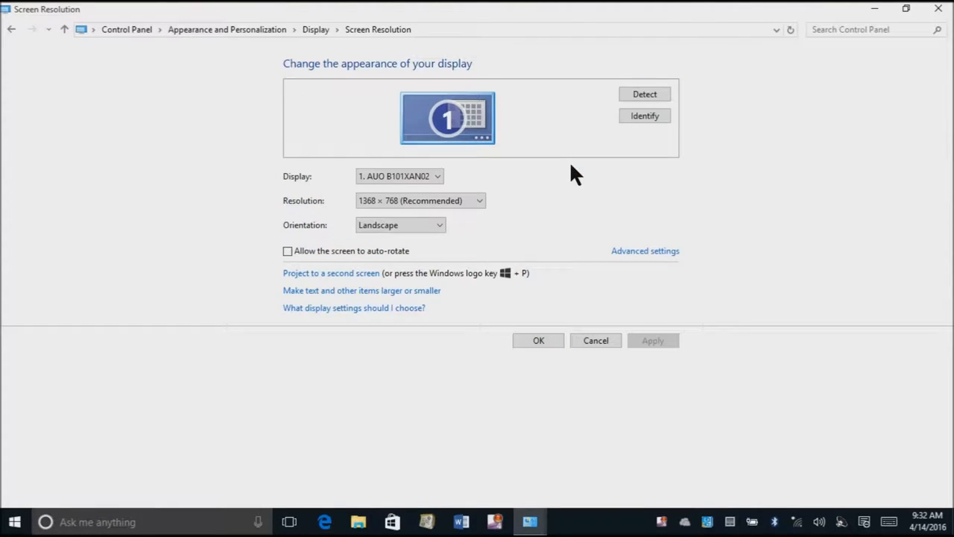
{"action": "mouse_move", "coordinate": [638, 267]}
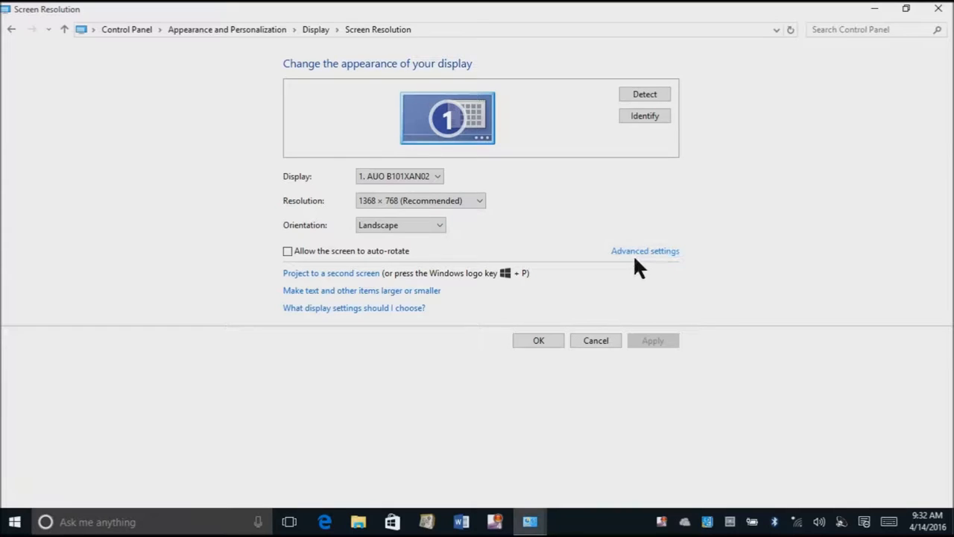
{"action": "mouse_move", "coordinate": [644, 250]}
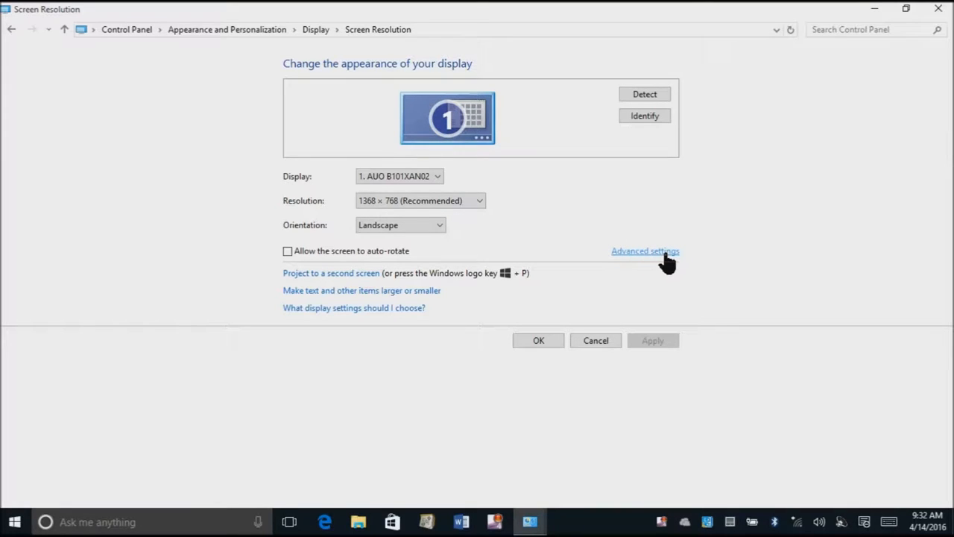
{"action": "mouse_move", "coordinate": [485, 216]}
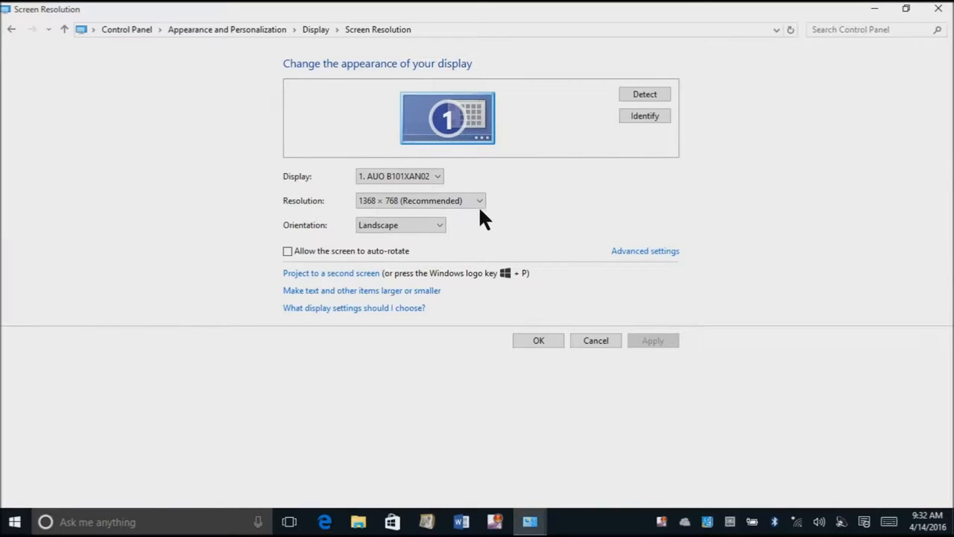
{"action": "left_click", "coordinate": [420, 199]}
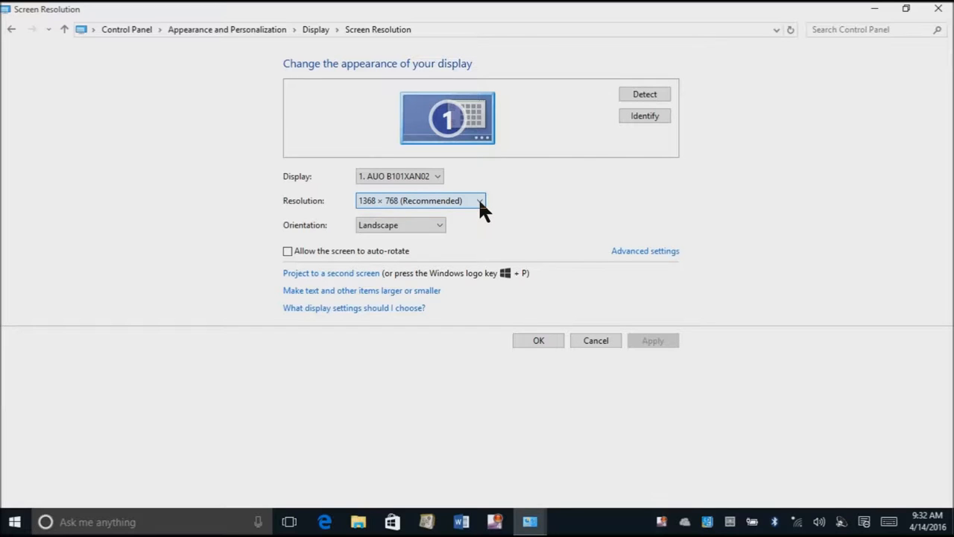
{"action": "left_click", "coordinate": [480, 199]}
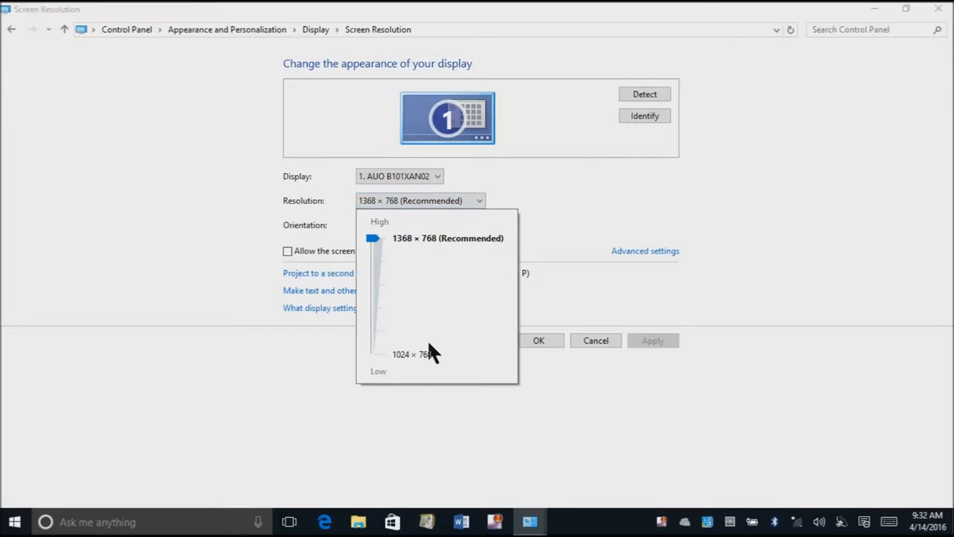
{"action": "mouse_move", "coordinate": [406, 311]}
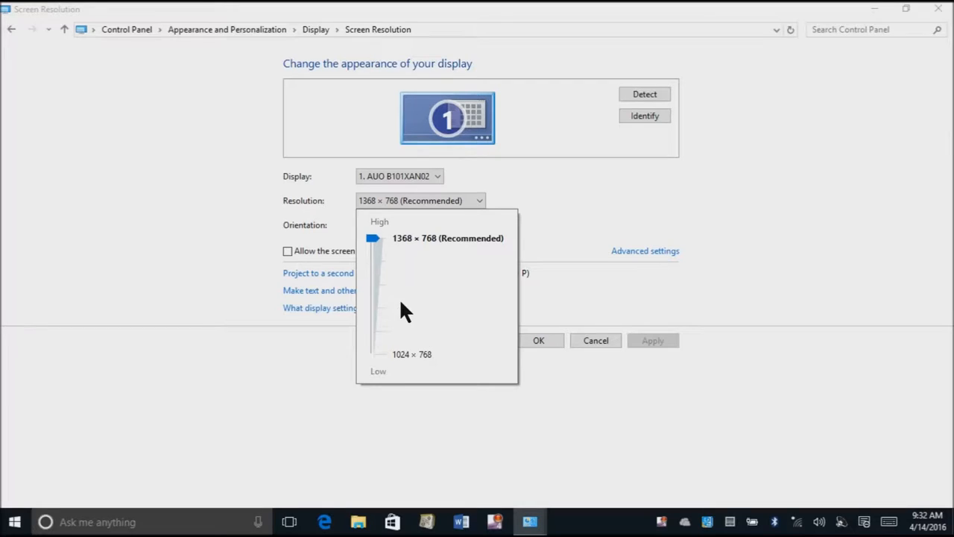
{"action": "mouse_move", "coordinate": [579, 202]}
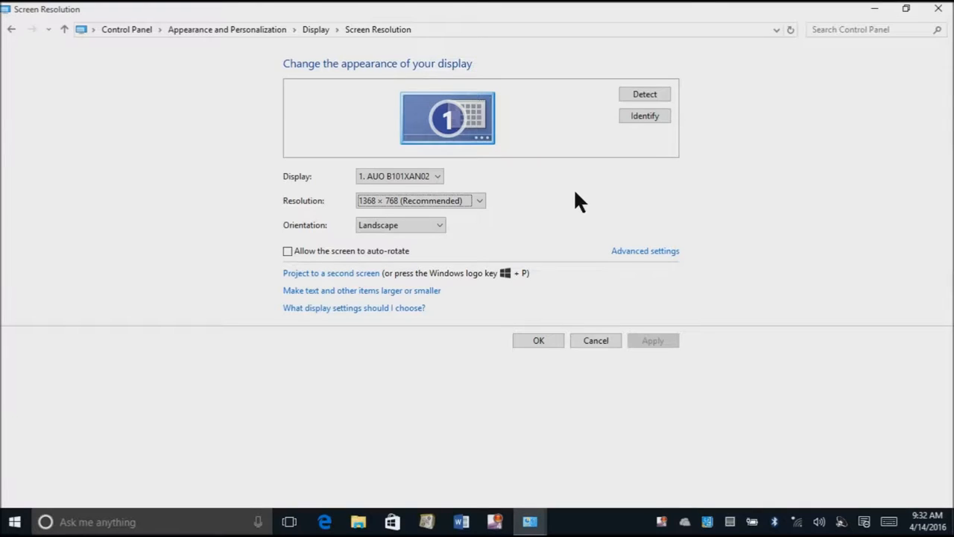
{"action": "mouse_move", "coordinate": [608, 231]}
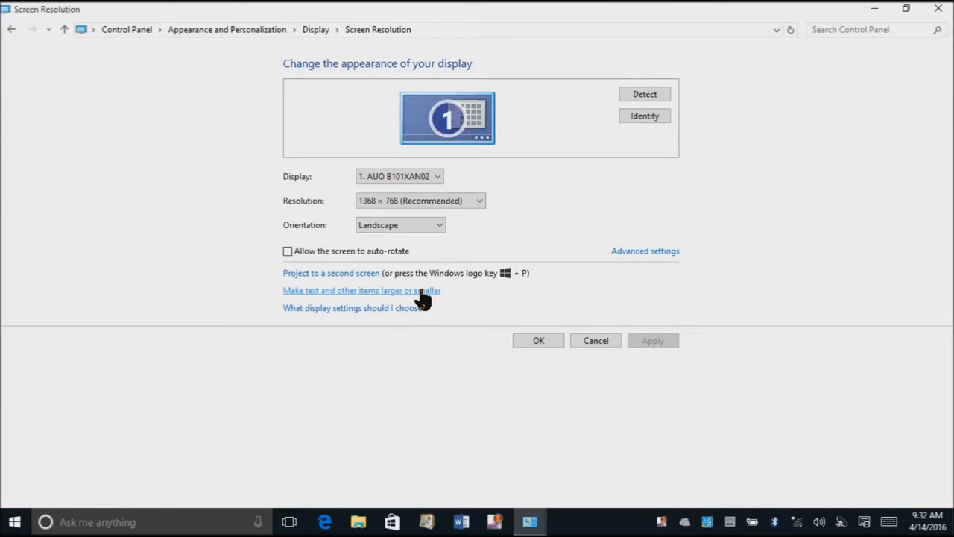
- In Display's text-size settings, raise Title bars text from 9 to 12 and apply it
{"action": "left_click", "coordinate": [361, 289]}
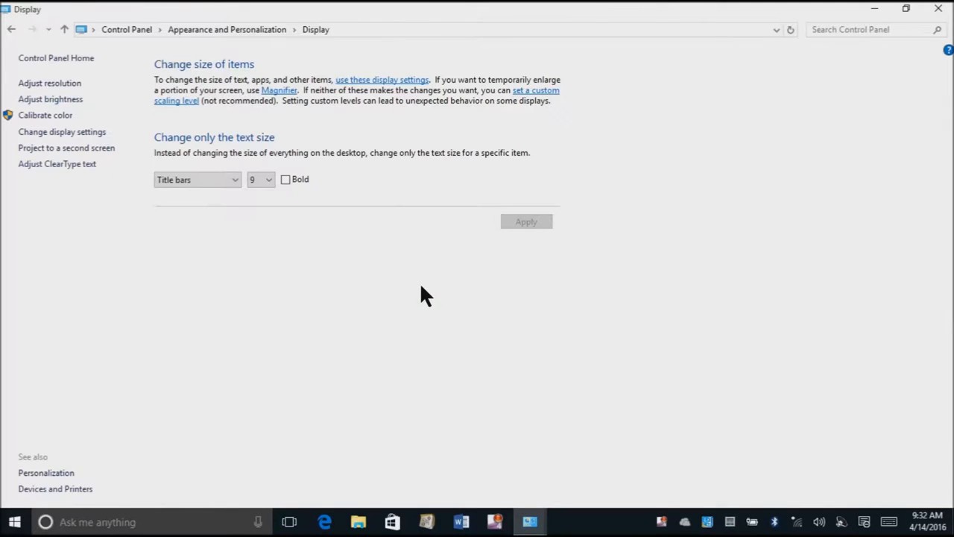
{"action": "mouse_move", "coordinate": [261, 206]}
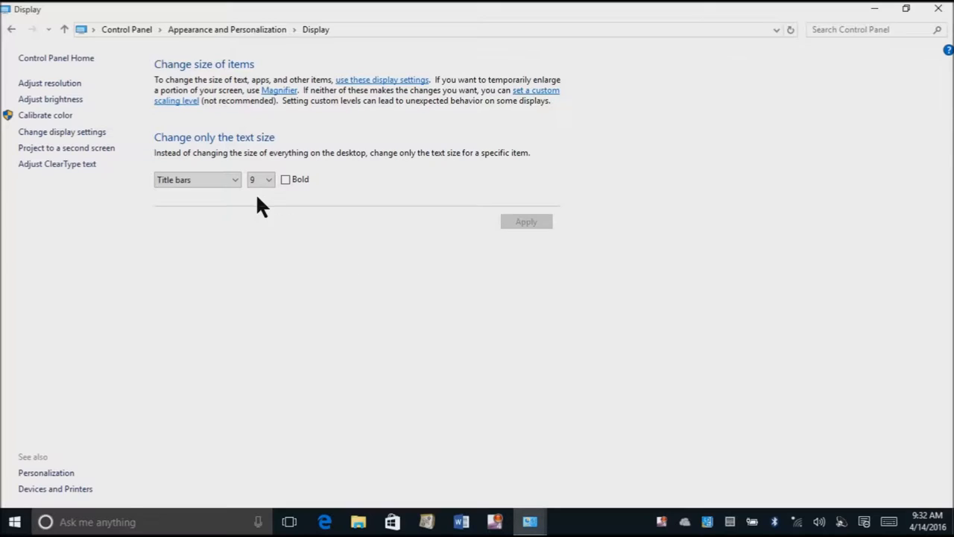
{"action": "left_click", "coordinate": [259, 178]}
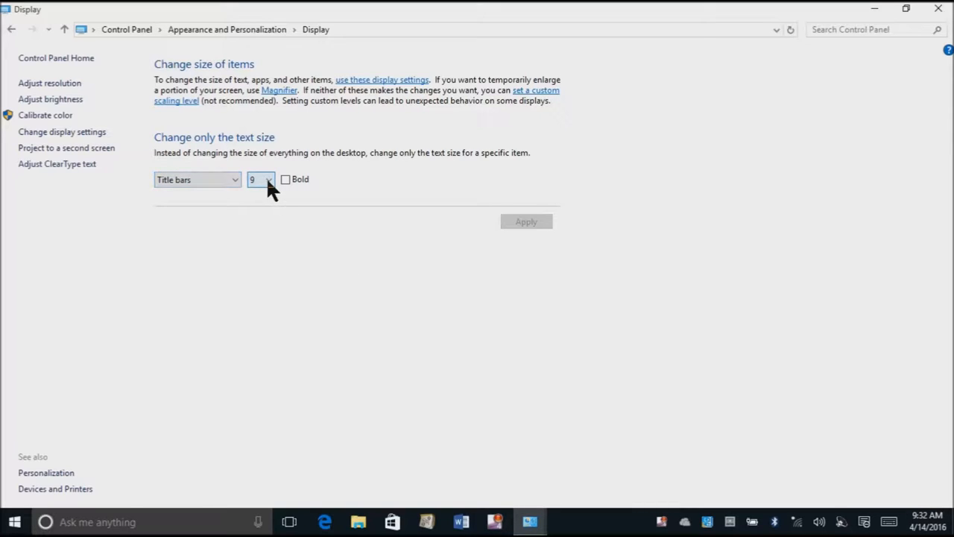
{"action": "left_click", "coordinate": [270, 179]}
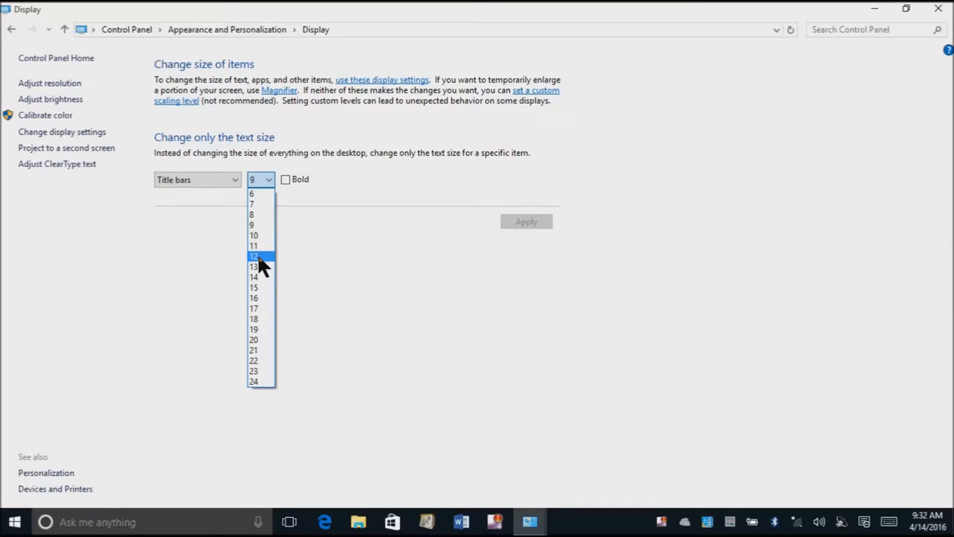
{"action": "left_click", "coordinate": [253, 256]}
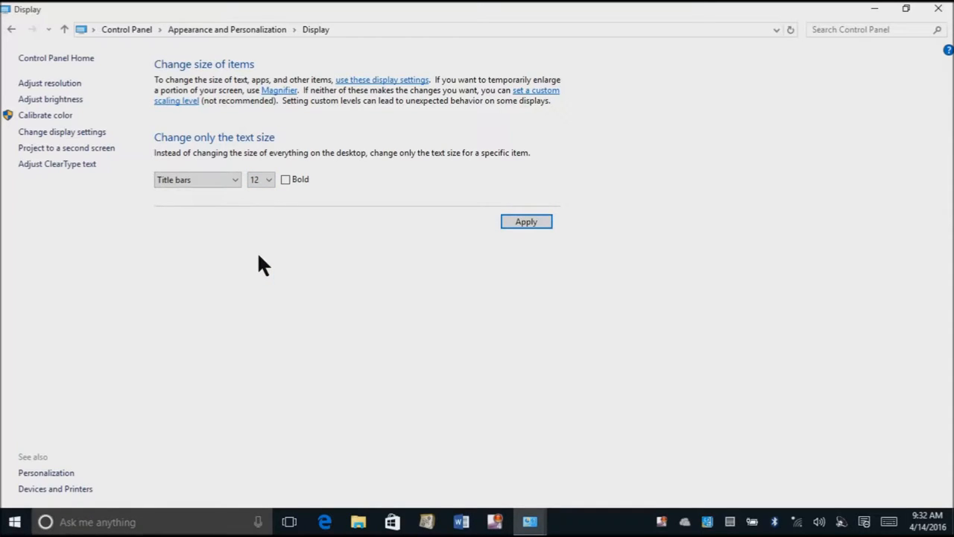
{"action": "mouse_move", "coordinate": [286, 206]}
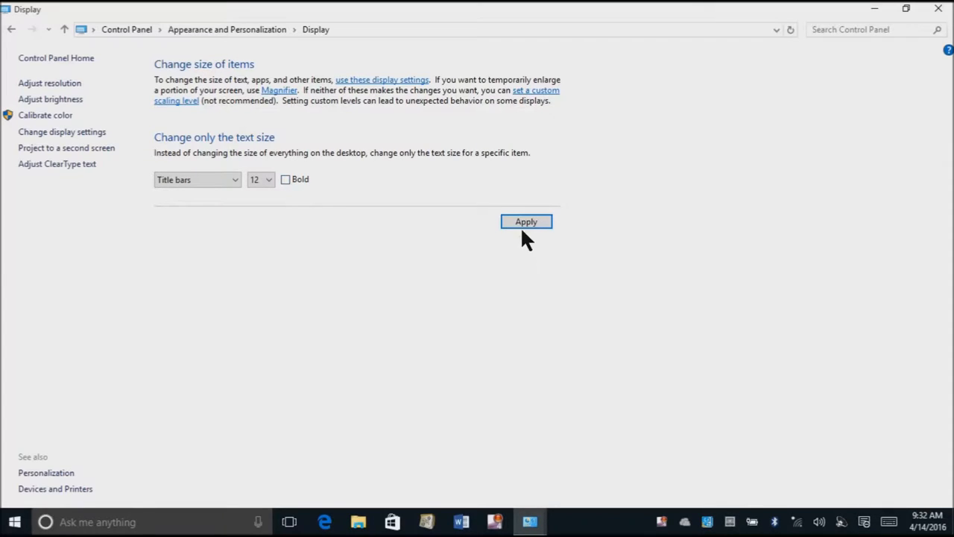
{"action": "left_click", "coordinate": [524, 221]}
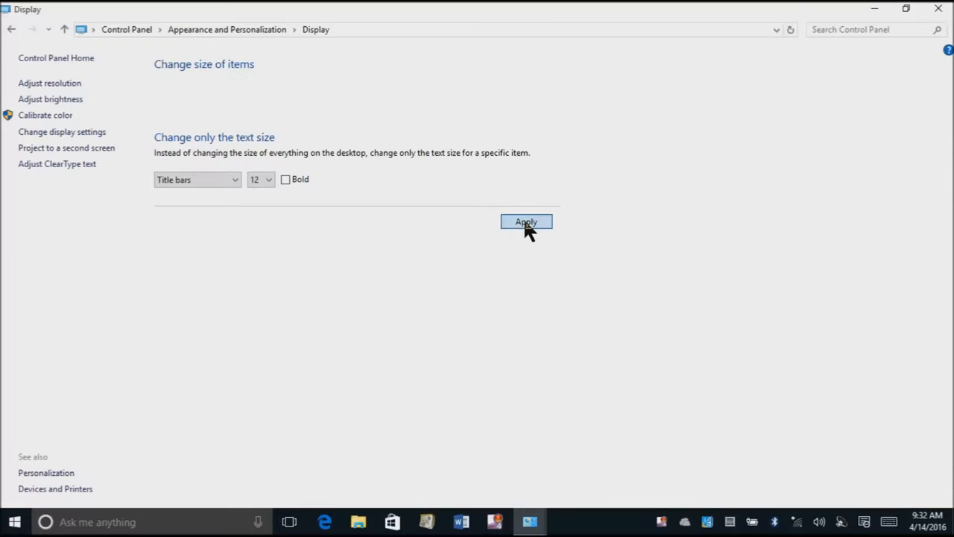
{"action": "left_click", "coordinate": [524, 222]}
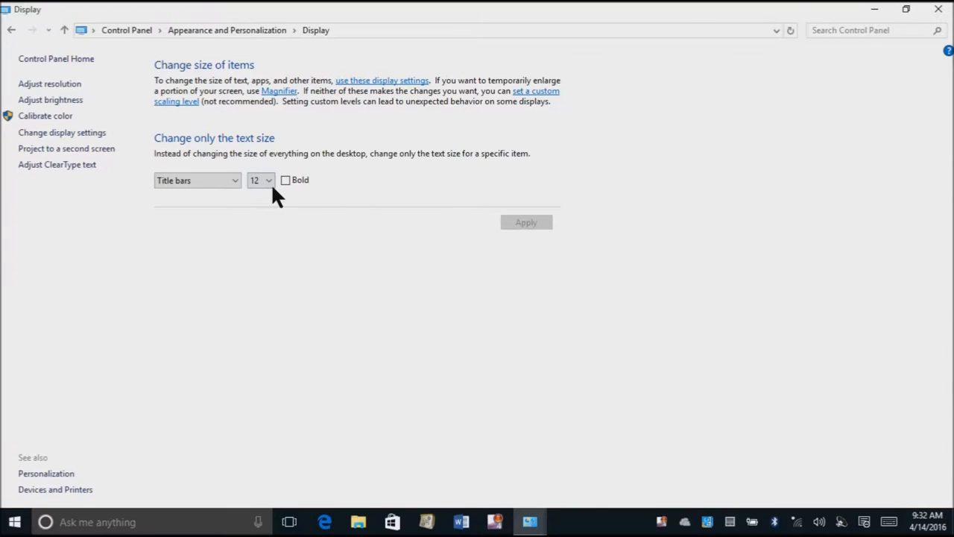
- Switch the item to Icons, set its text size to 12 and apply it
{"action": "left_click", "coordinate": [197, 178]}
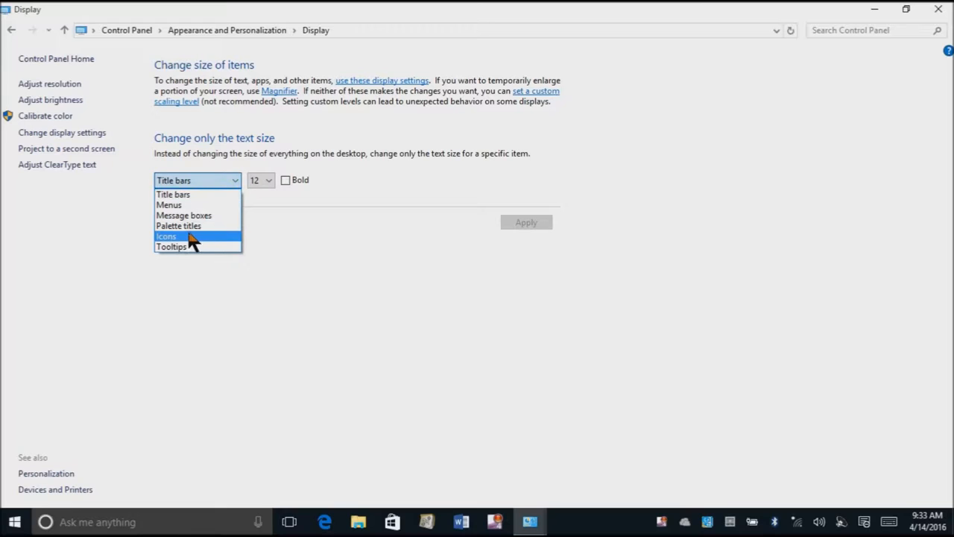
{"action": "left_click", "coordinate": [165, 236]}
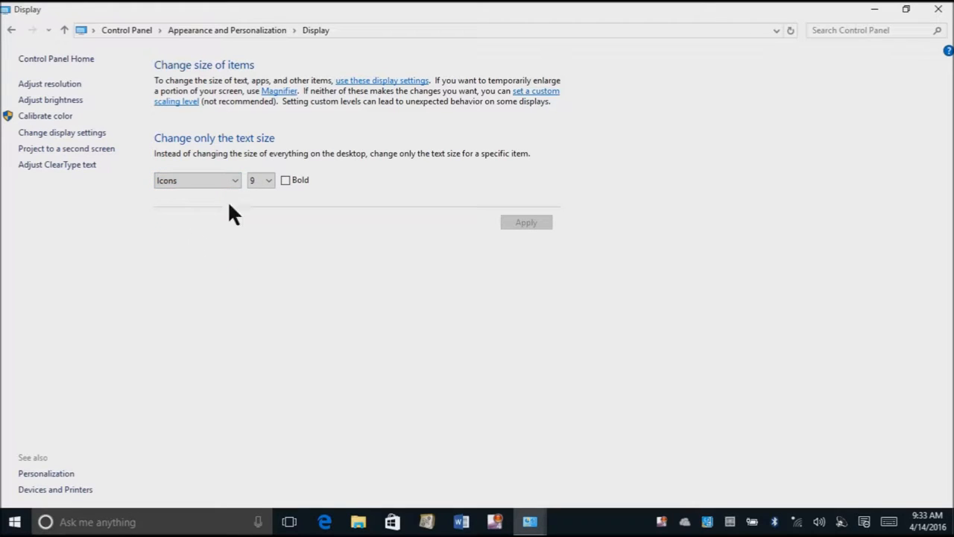
{"action": "left_click", "coordinate": [261, 179]}
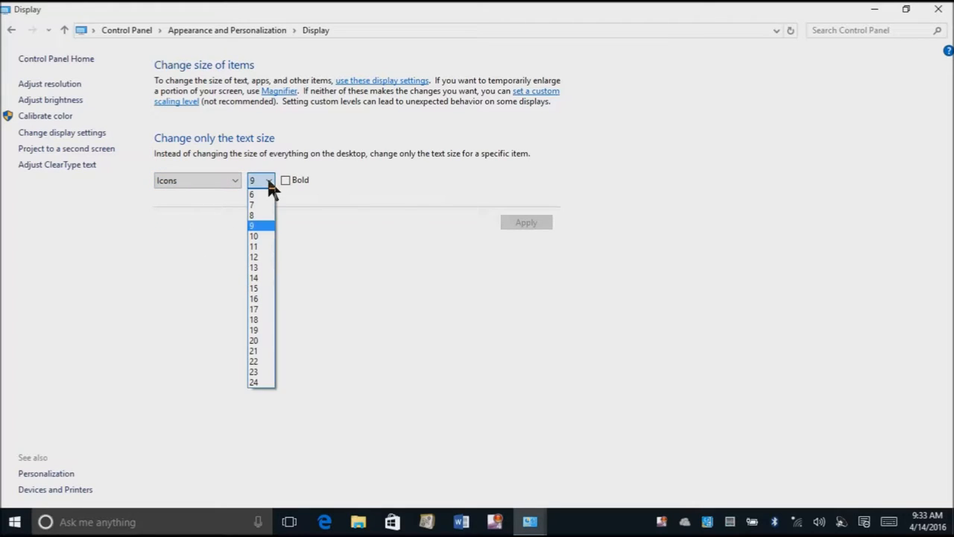
{"action": "left_click", "coordinate": [254, 257]}
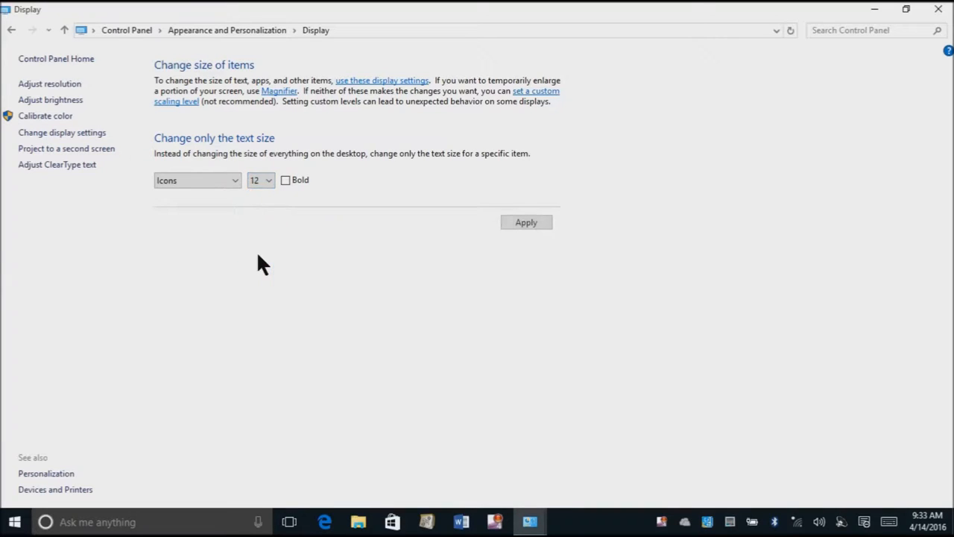
{"action": "left_click", "coordinate": [525, 222]}
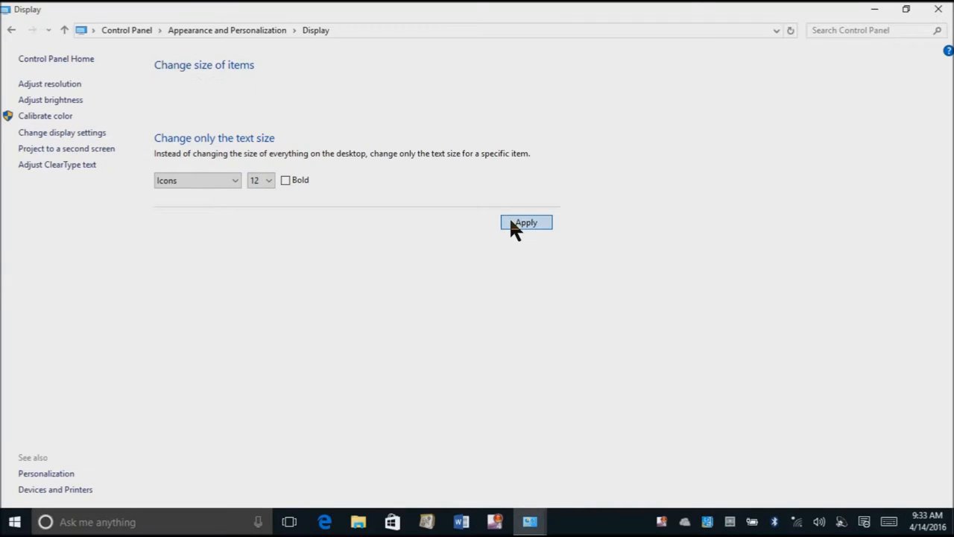
{"action": "left_click", "coordinate": [525, 222]}
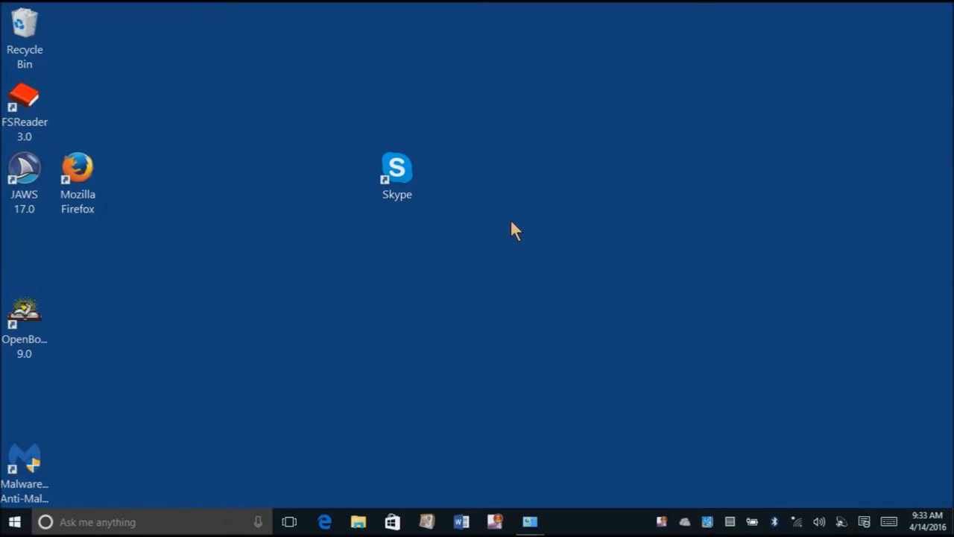
{"action": "left_click", "coordinate": [24, 171]}
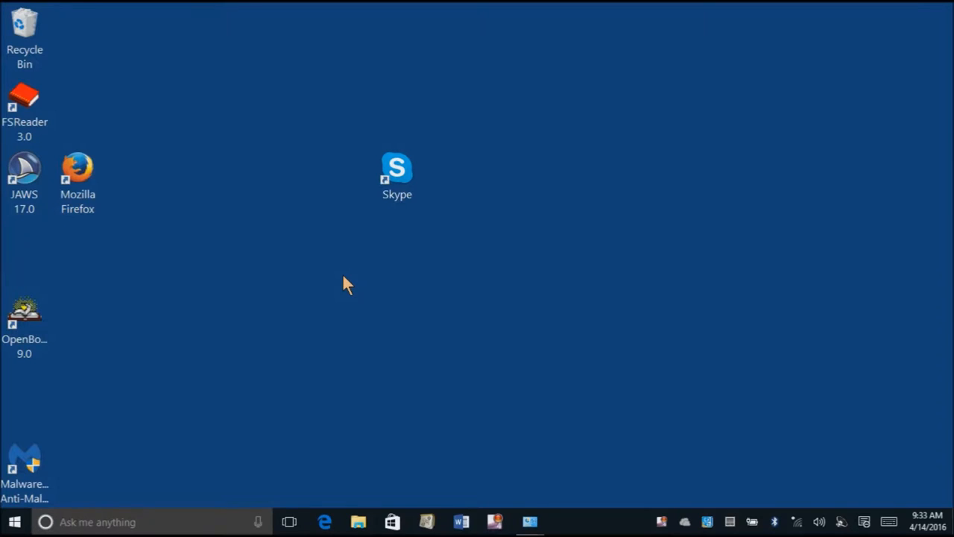
{"action": "left_click", "coordinate": [529, 522]}
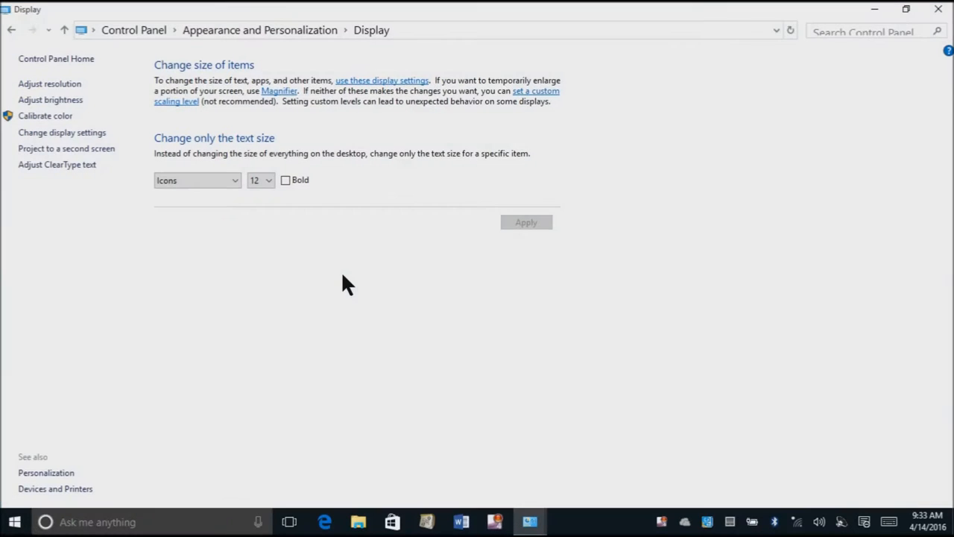
{"action": "mouse_move", "coordinate": [235, 196]}
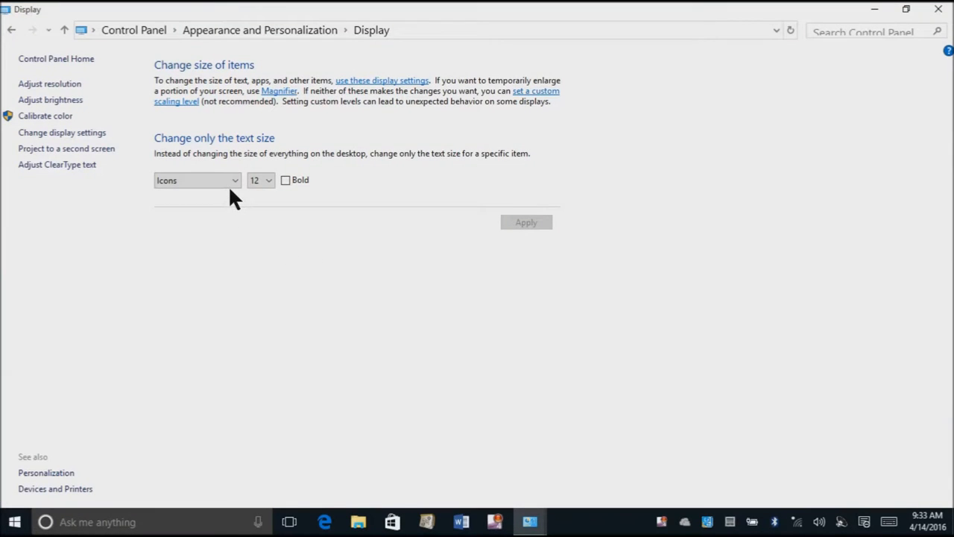
{"action": "left_click", "coordinate": [197, 178]}
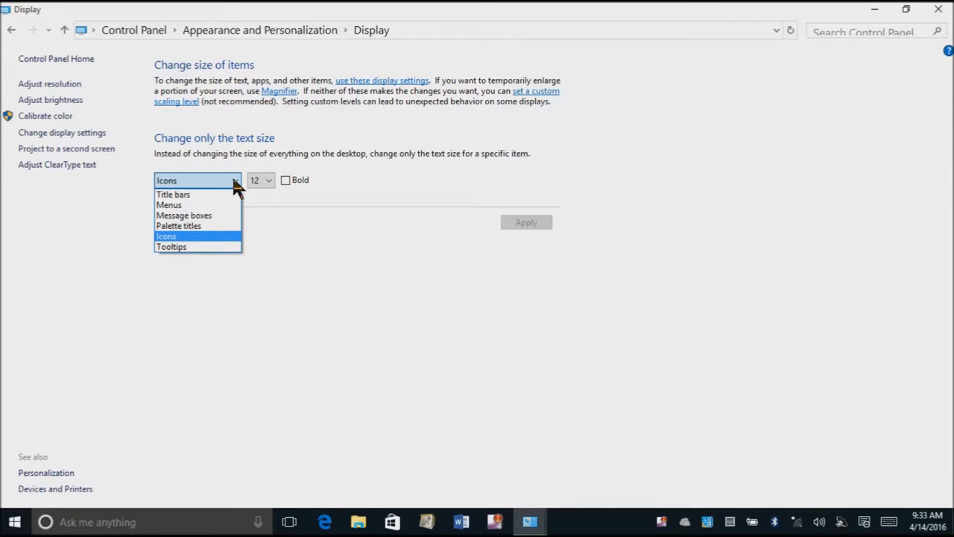
{"action": "mouse_move", "coordinate": [172, 206]}
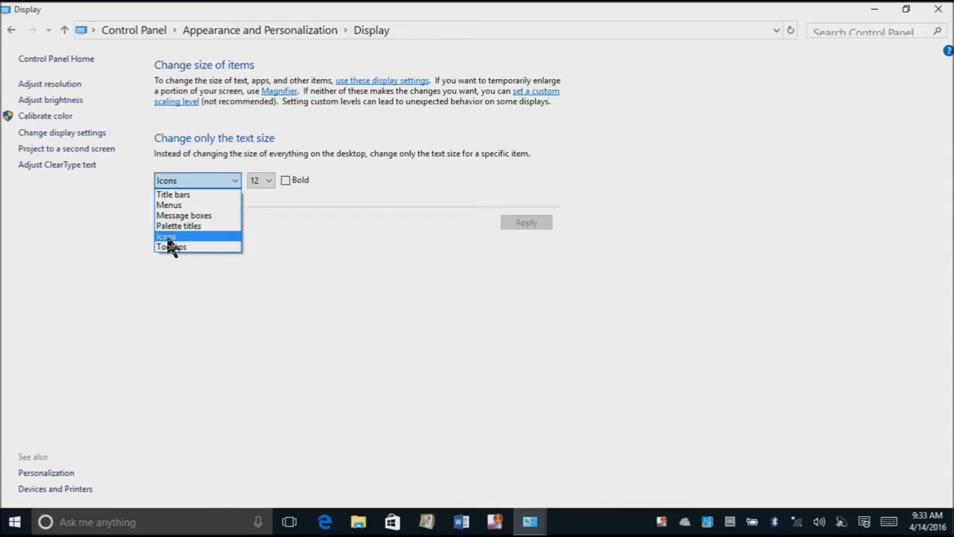
{"action": "left_click", "coordinate": [166, 236]}
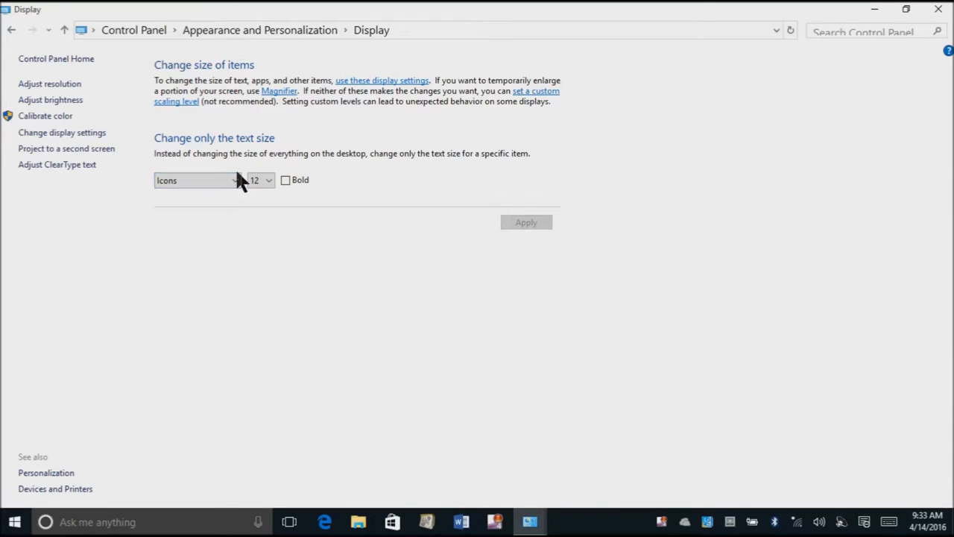
{"action": "left_click", "coordinate": [197, 179]}
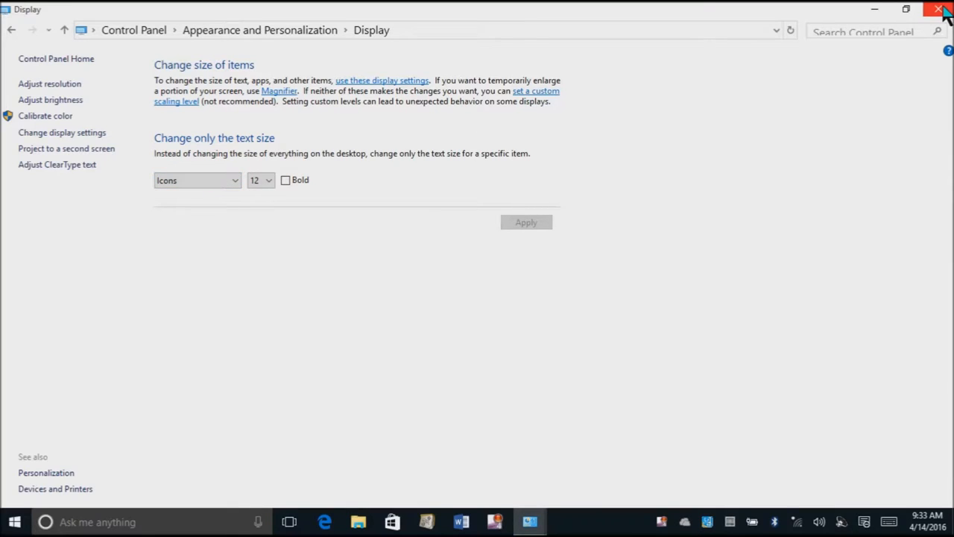
- Close the Display window and bring up the Store taskbar icon's options to unpin it
{"action": "left_click", "coordinate": [945, 9]}
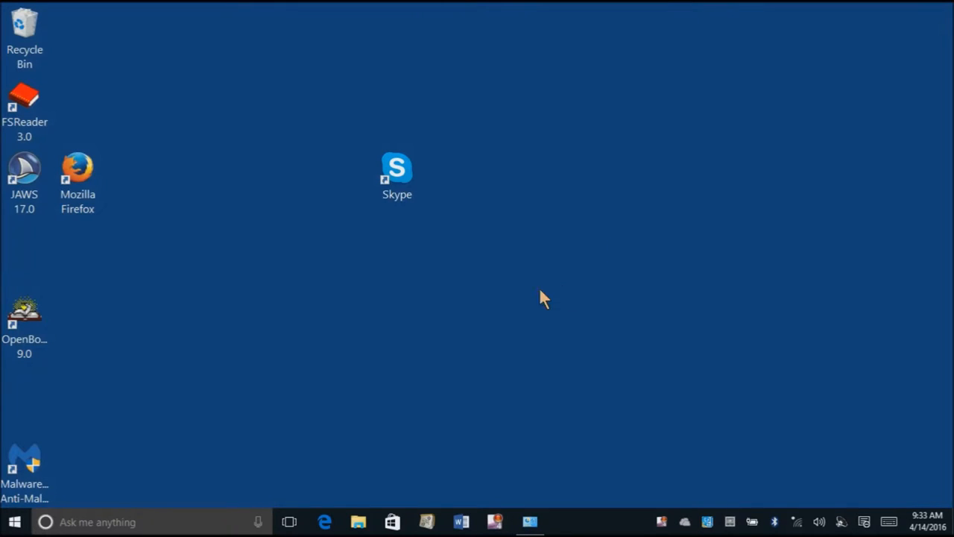
{"action": "mouse_move", "coordinate": [188, 482]}
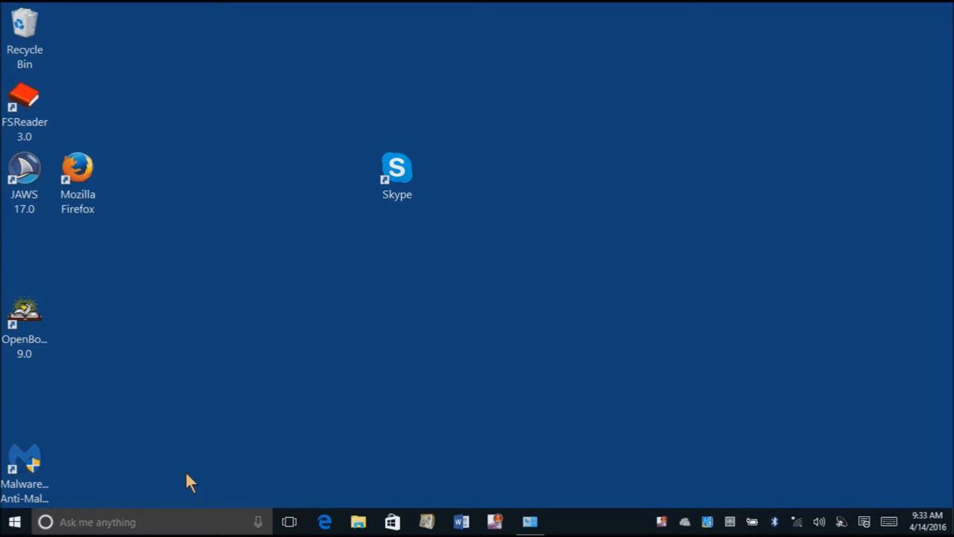
{"action": "mouse_move", "coordinate": [289, 522]}
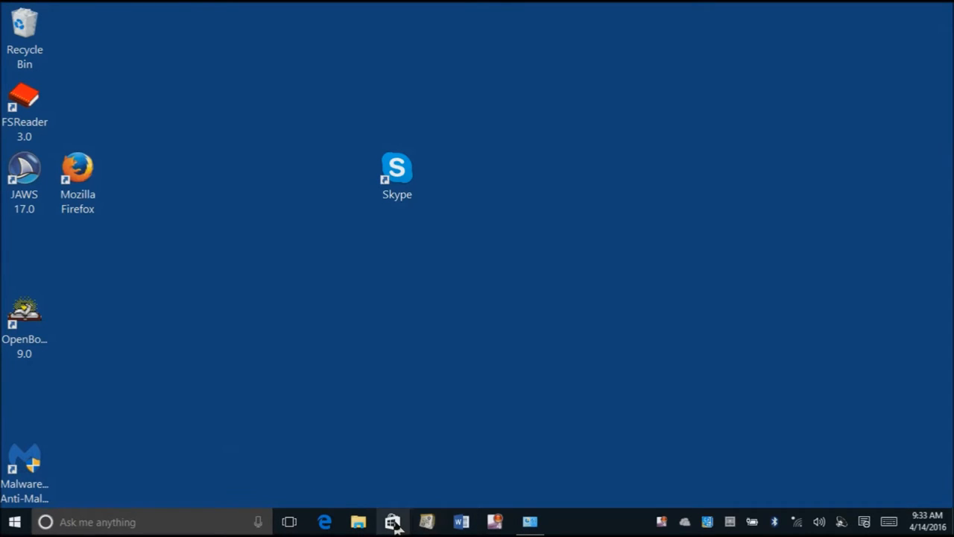
{"action": "mouse_move", "coordinate": [392, 522]}
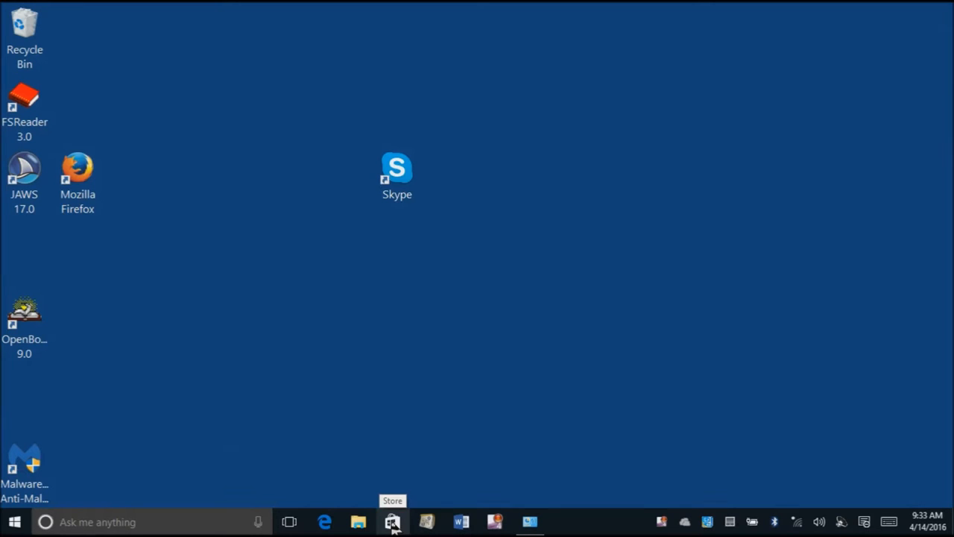
{"action": "right_click", "coordinate": [392, 521]}
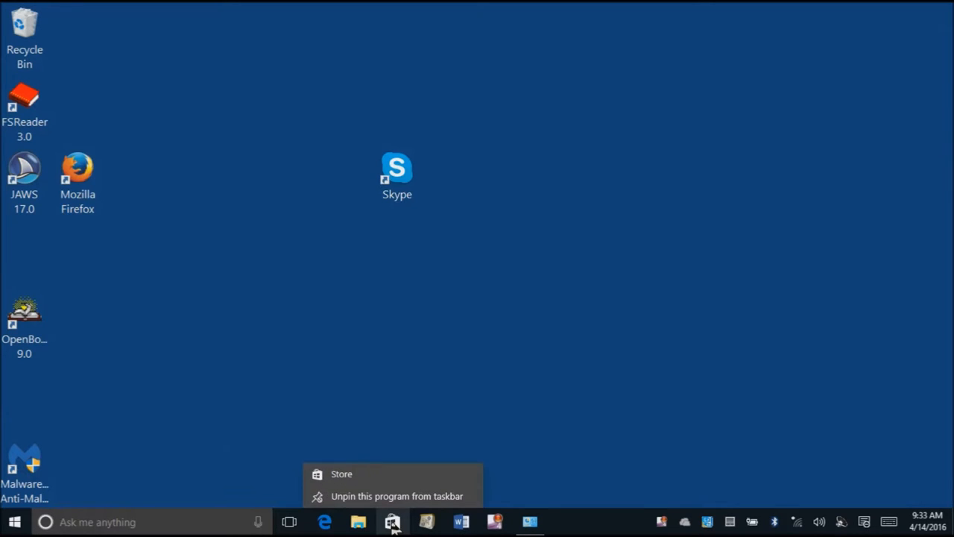
{"action": "mouse_move", "coordinate": [388, 494]}
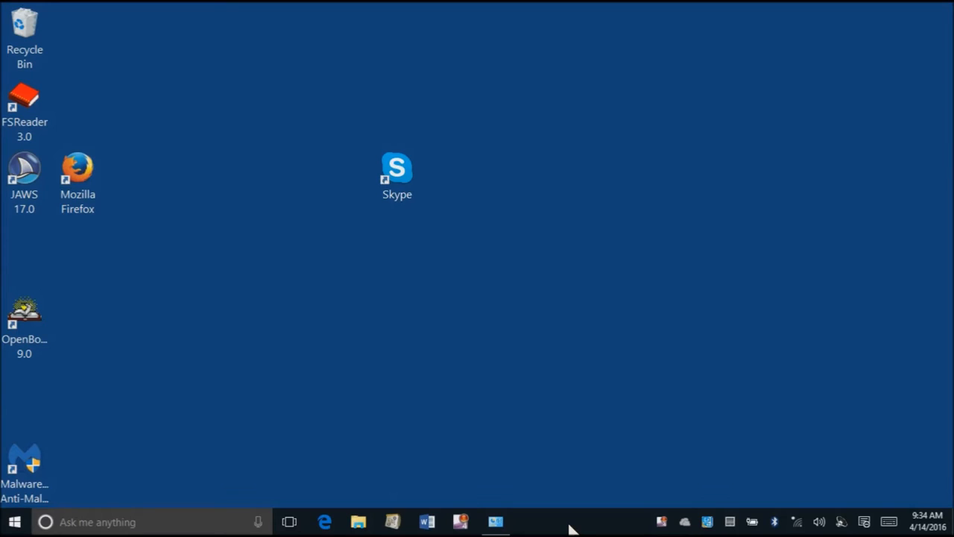
{"action": "mouse_move", "coordinate": [603, 525]}
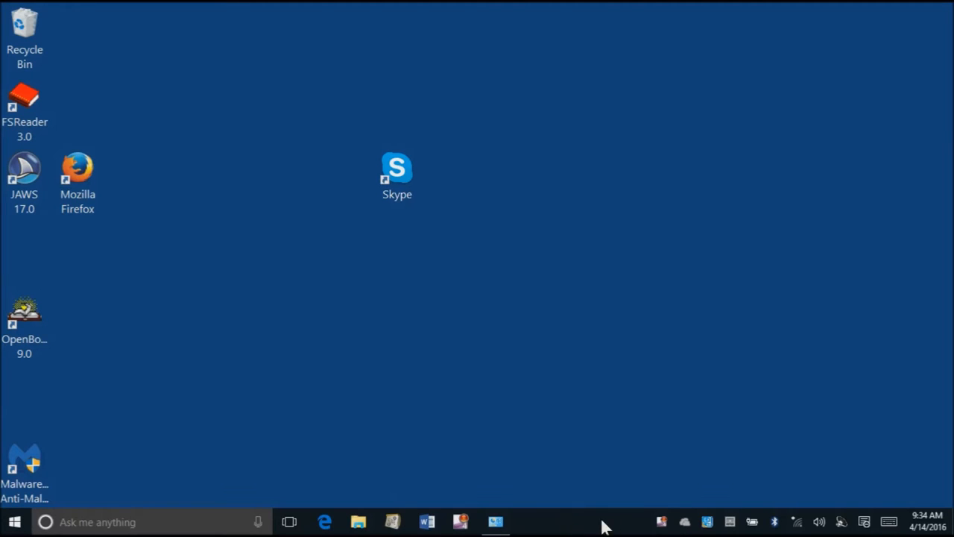
{"action": "mouse_move", "coordinate": [581, 527]}
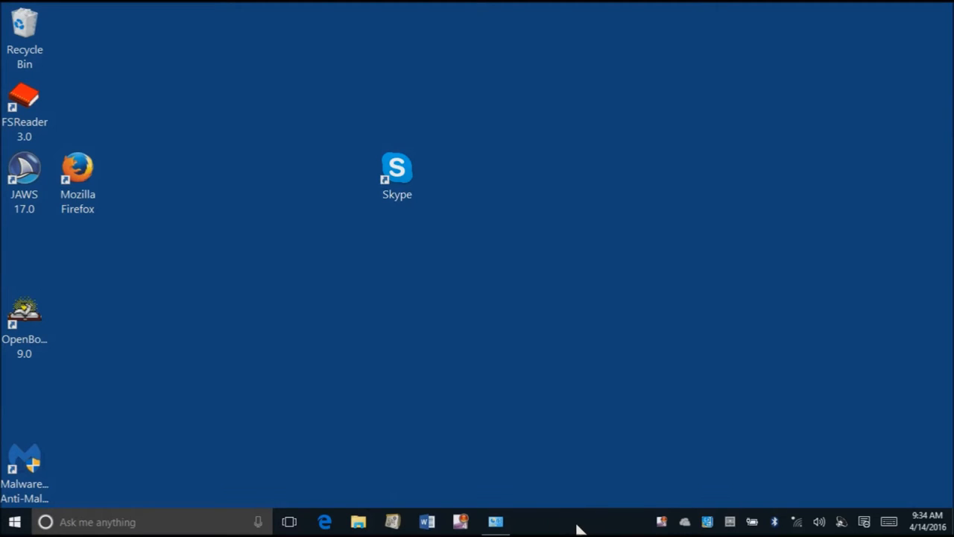
{"action": "mouse_move", "coordinate": [575, 527]}
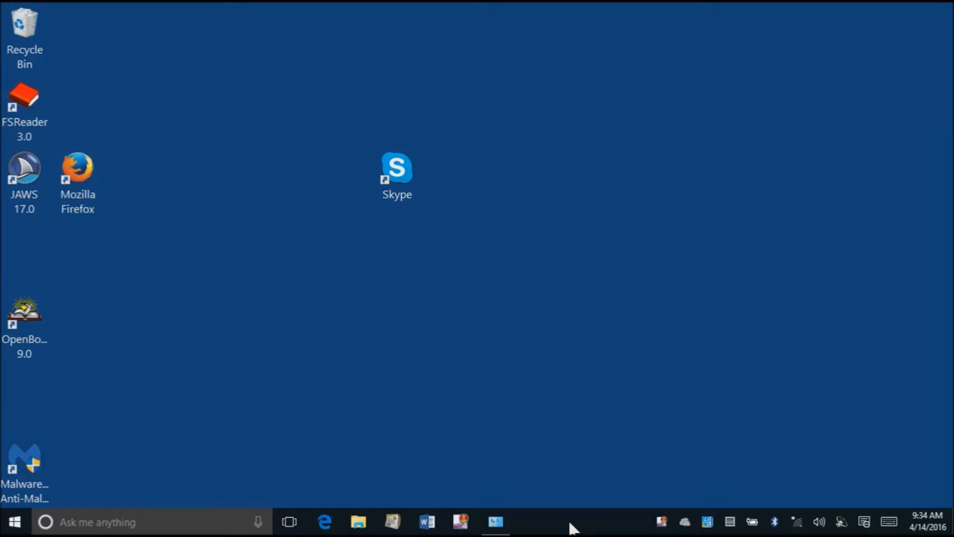
- Set Cortana to Hidden and turn off Show Task View button from the taskbar menu
{"action": "right_click", "coordinate": [566, 521]}
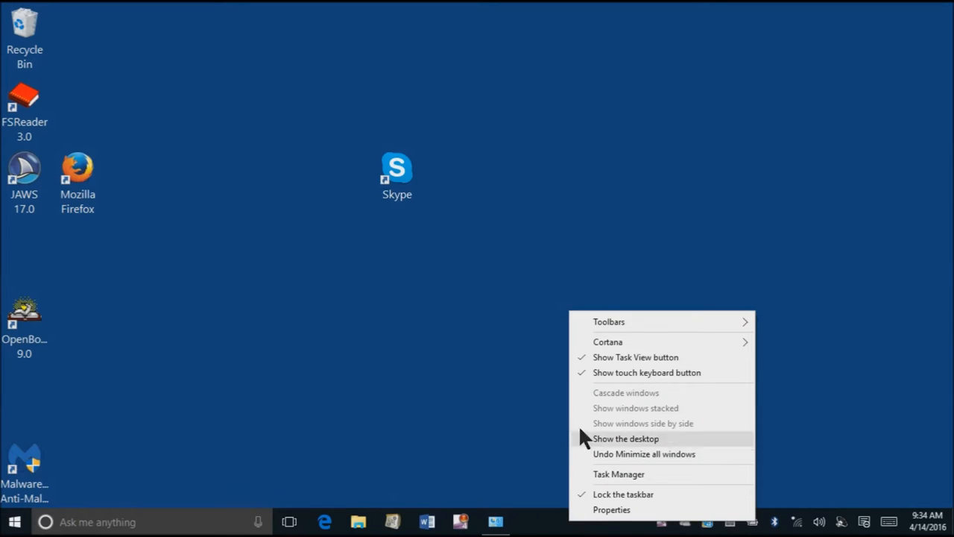
{"action": "mouse_move", "coordinate": [608, 341]}
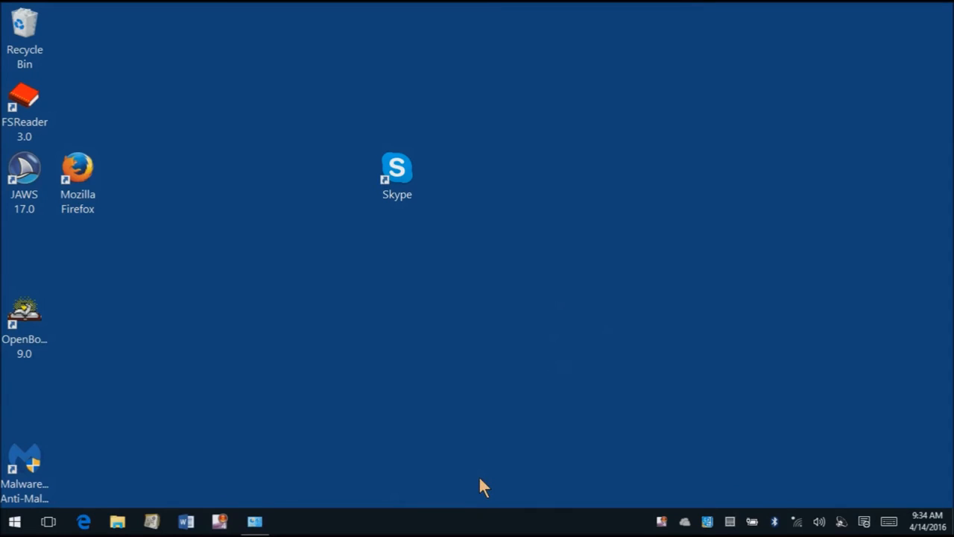
{"action": "mouse_move", "coordinate": [513, 529]}
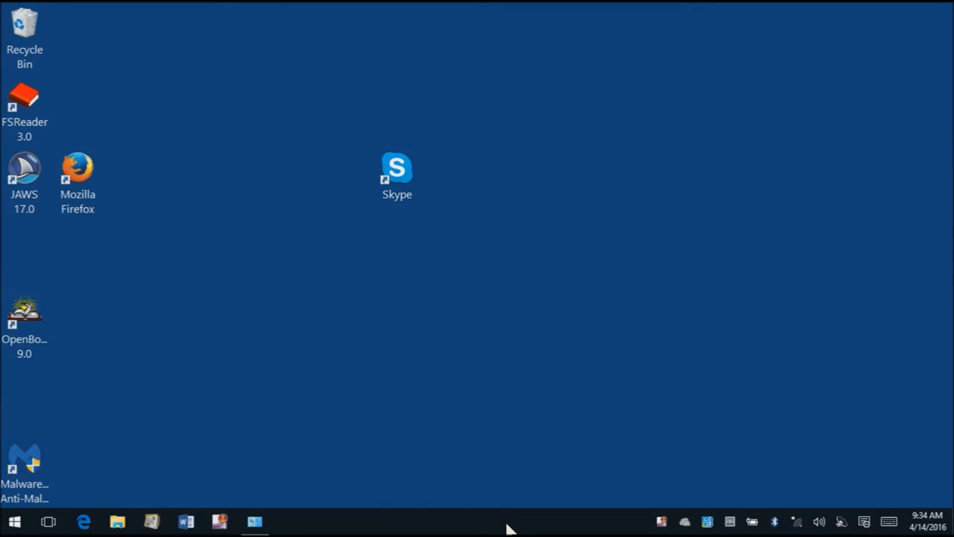
{"action": "right_click", "coordinate": [509, 524]}
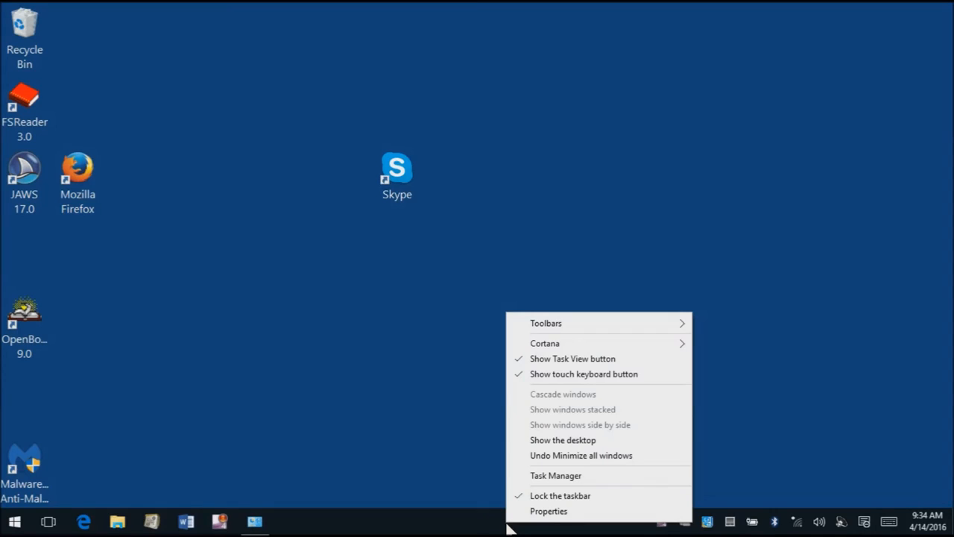
{"action": "mouse_move", "coordinate": [562, 440]}
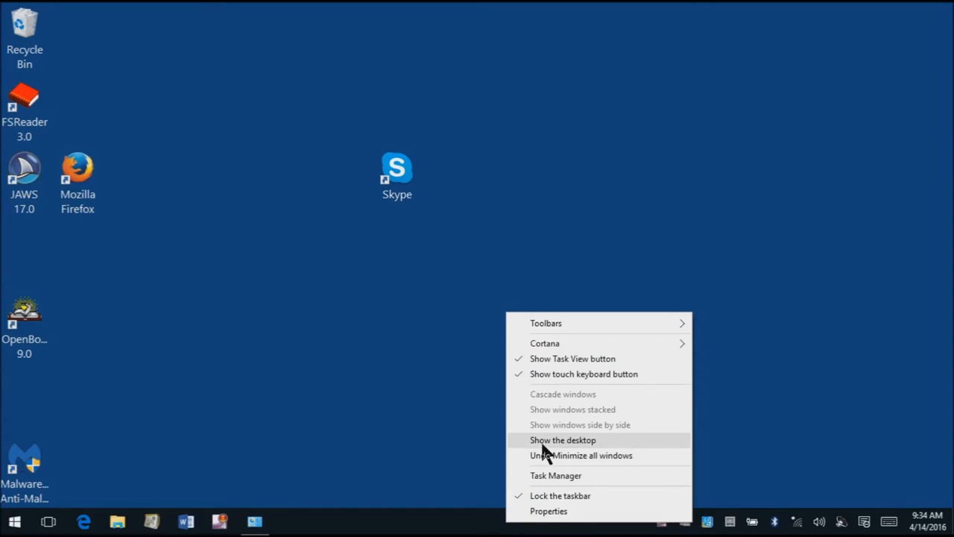
{"action": "mouse_move", "coordinate": [540, 363]}
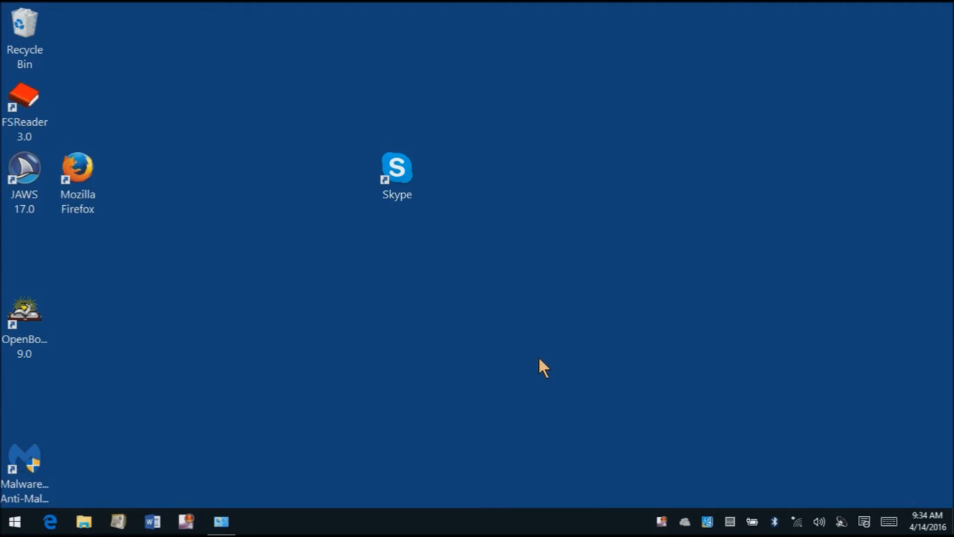
{"action": "mouse_move", "coordinate": [212, 476]}
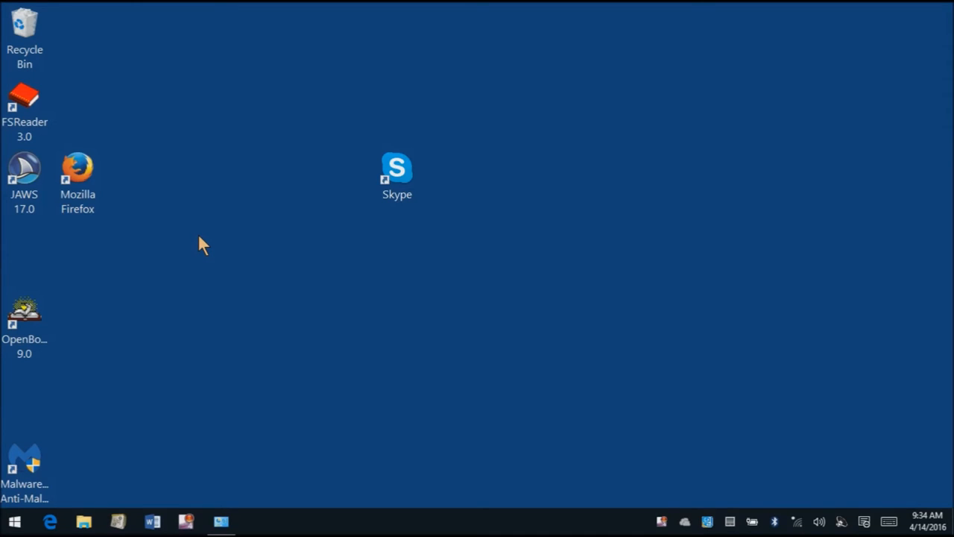
{"action": "mouse_move", "coordinate": [112, 177]}
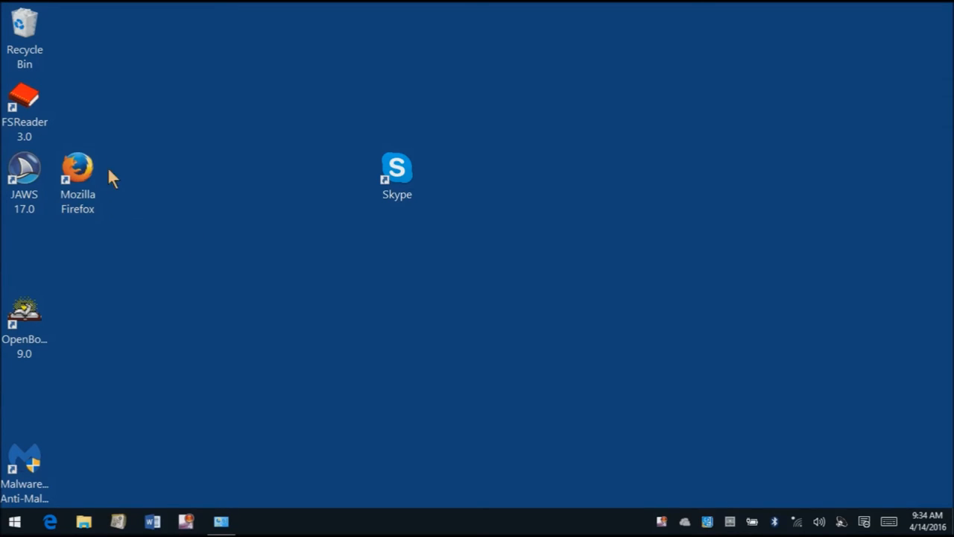
- Return to the desktop and bring up the Start menu with its tiles
{"action": "left_click", "coordinate": [78, 176]}
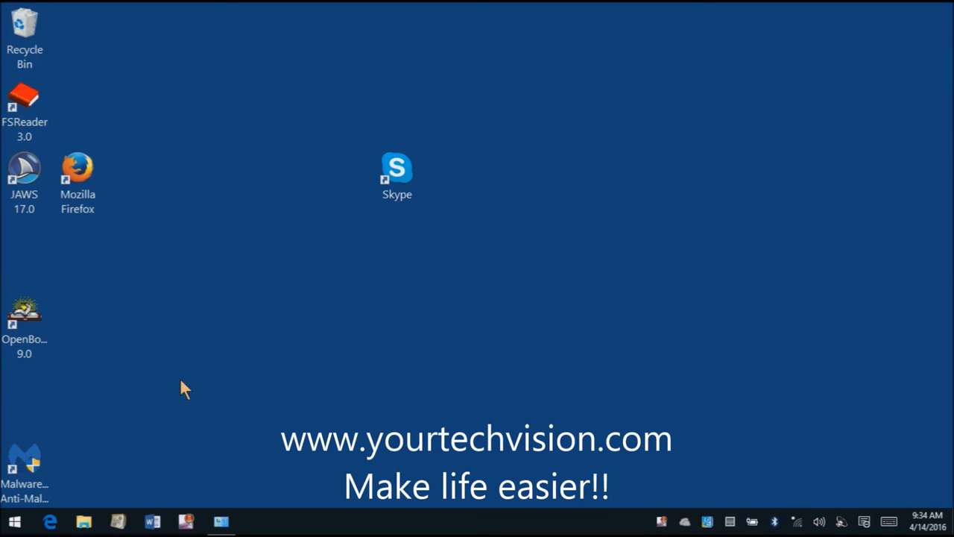
{"action": "left_click", "coordinate": [14, 522]}
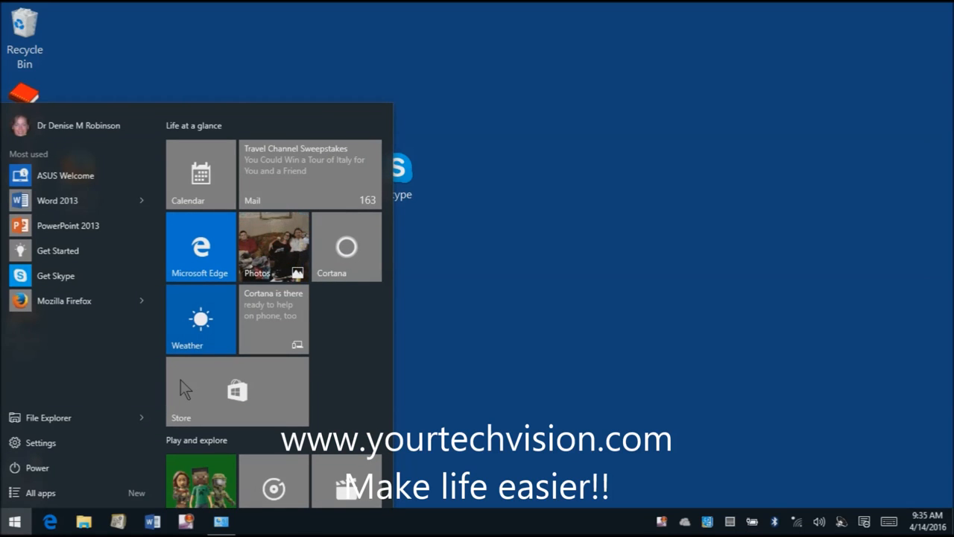